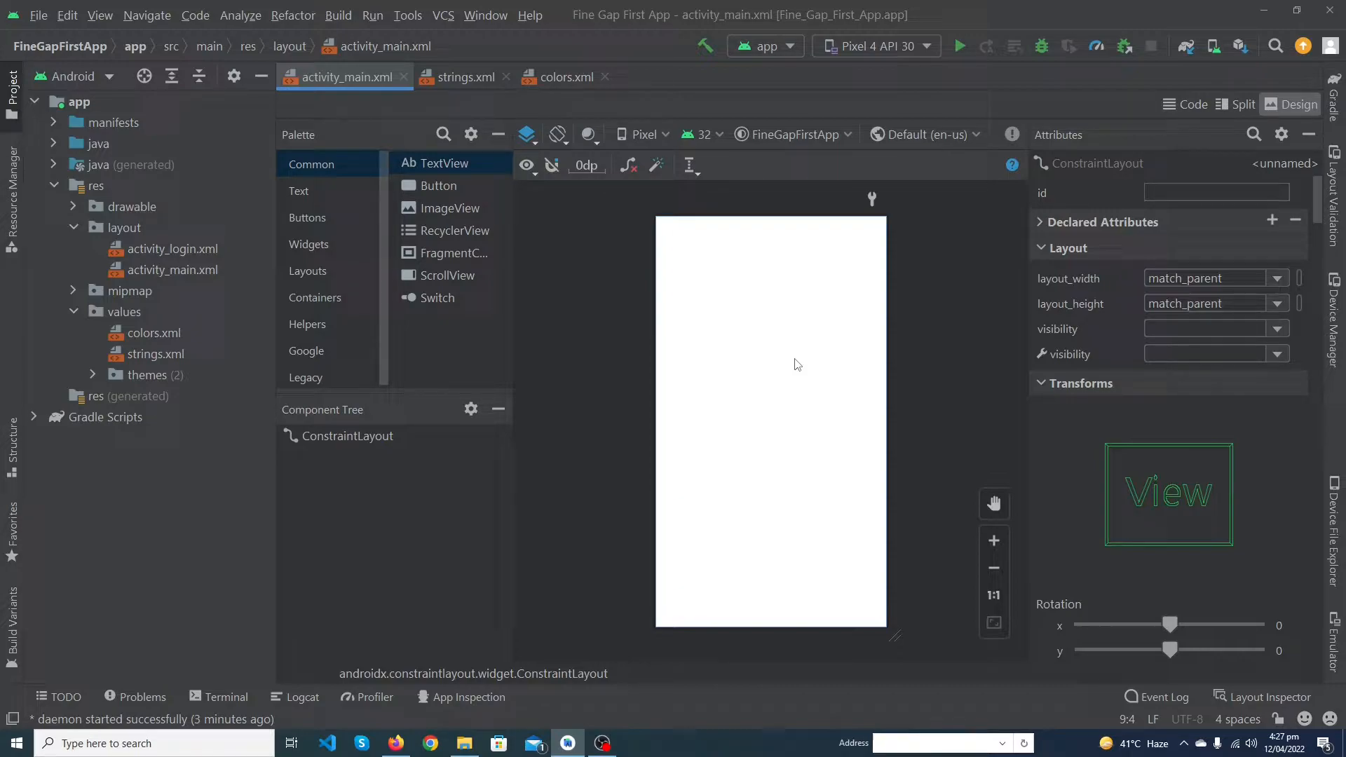
mouse_move(856, 475)
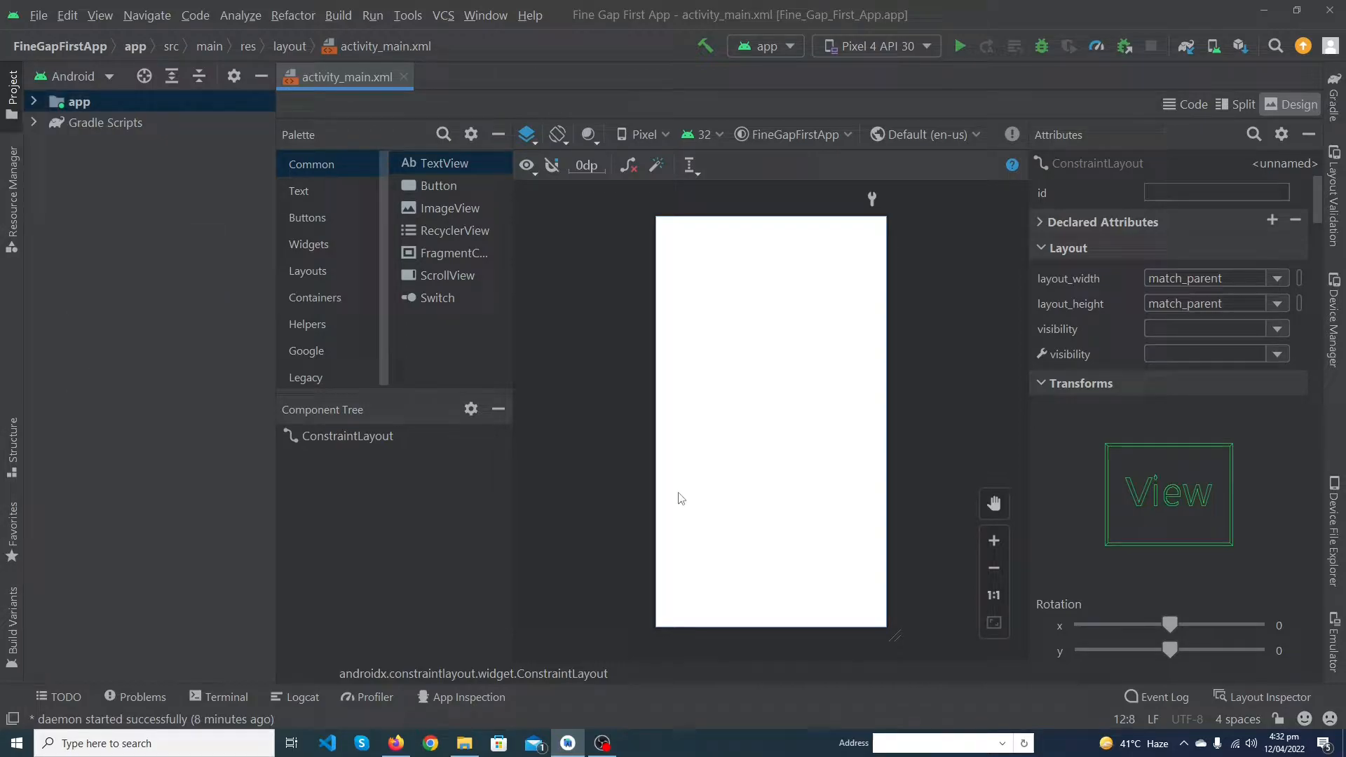
Expand app, res and layout in the Project panel and select activity_main.xml
click(34, 100)
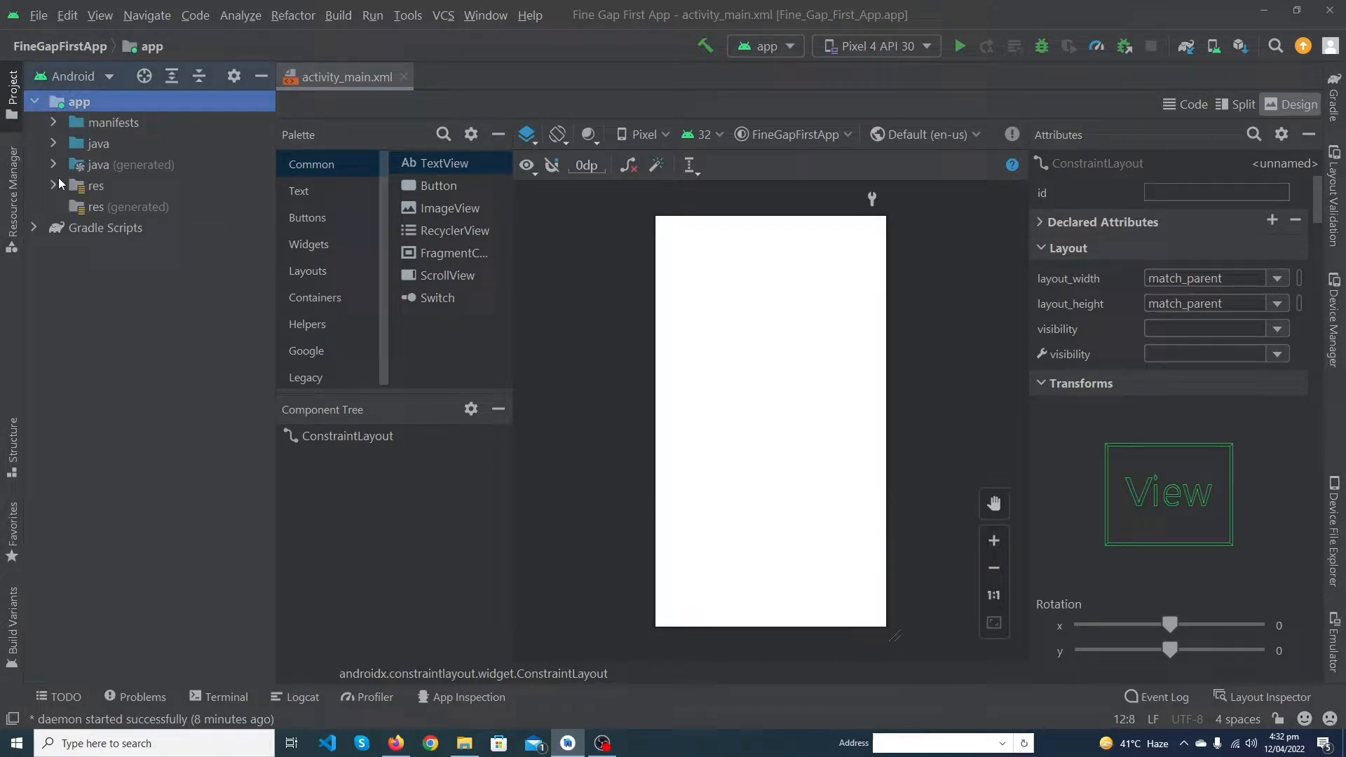
click(54, 185)
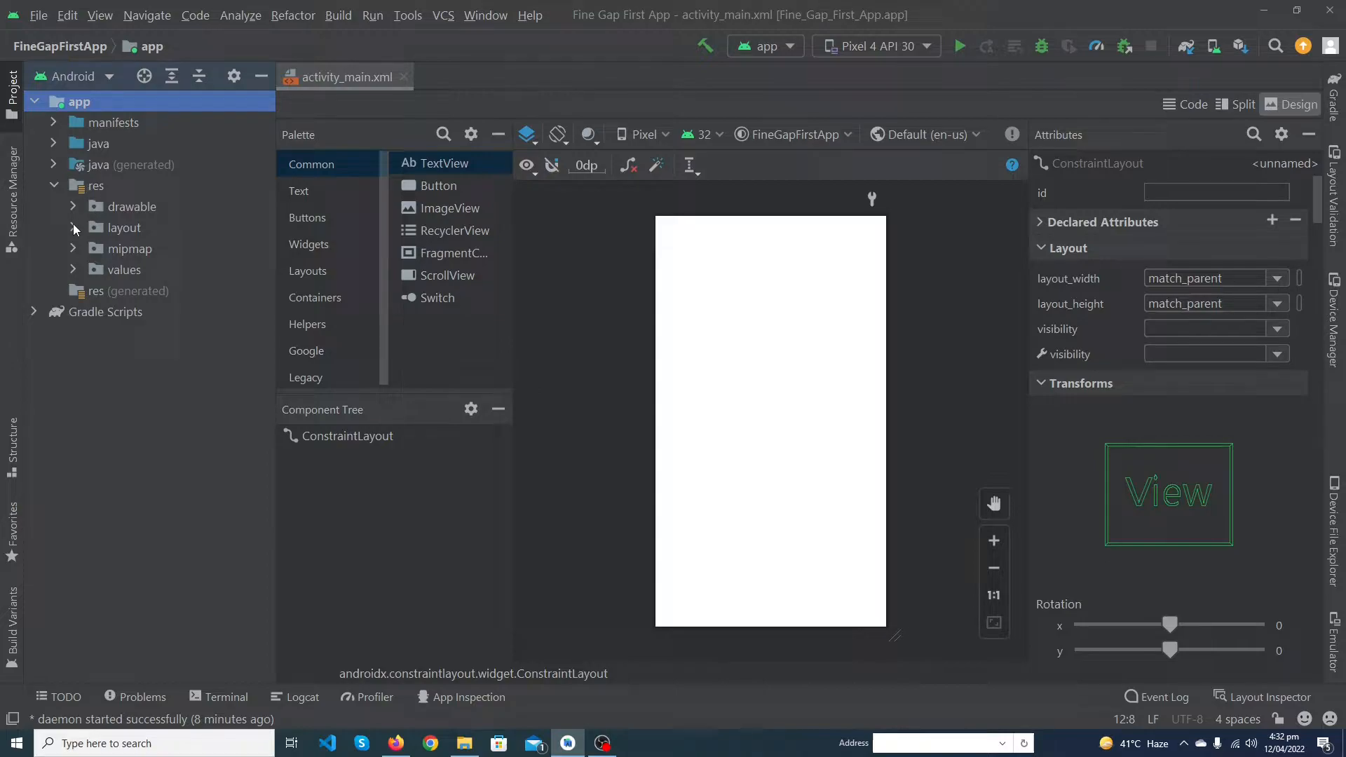
click(73, 227)
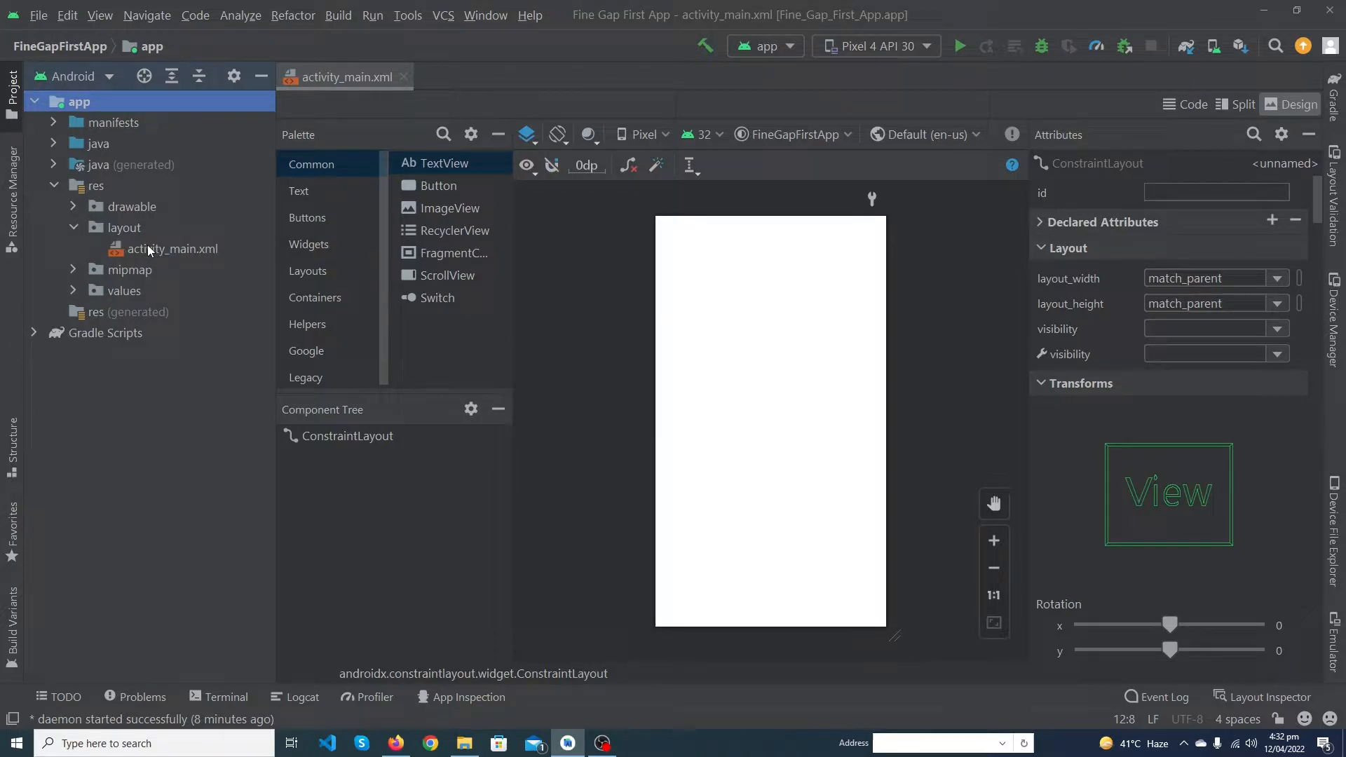
click(172, 248)
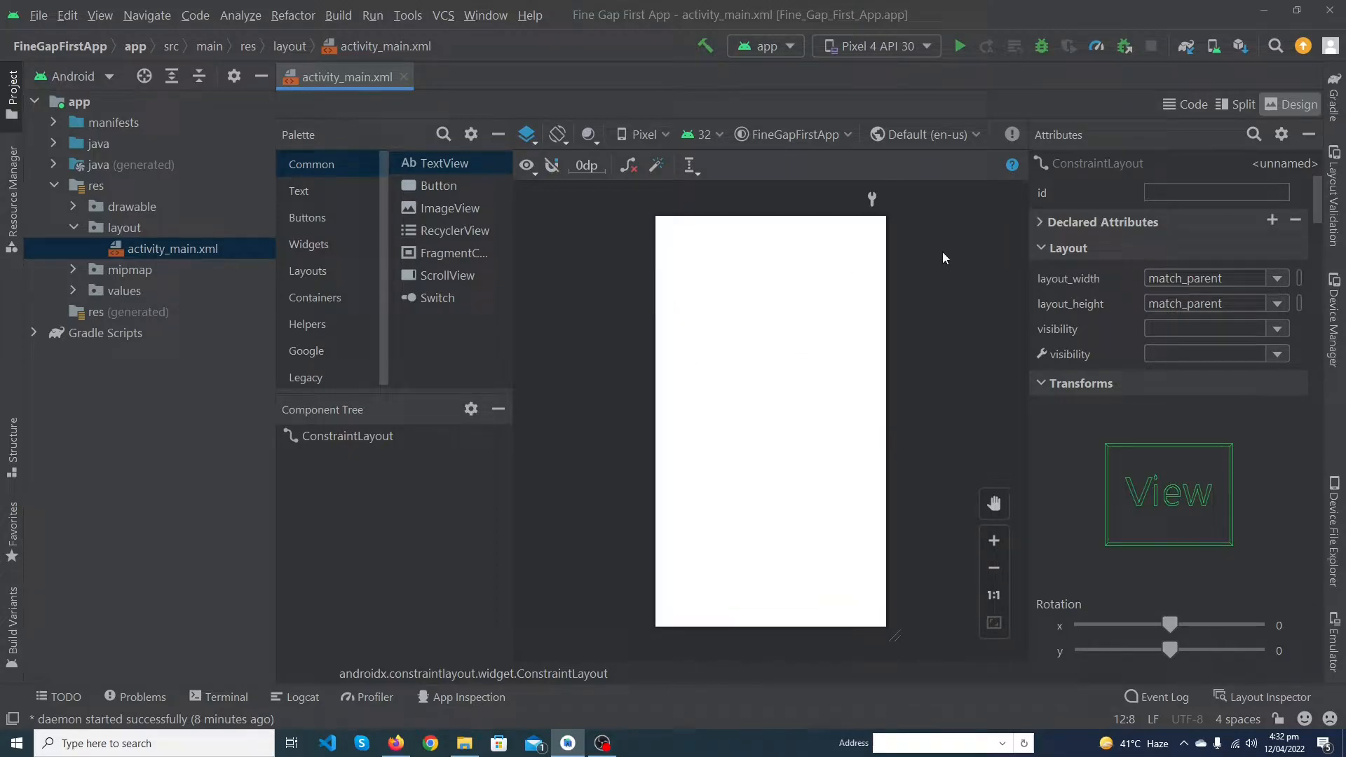
mouse_move(1239, 103)
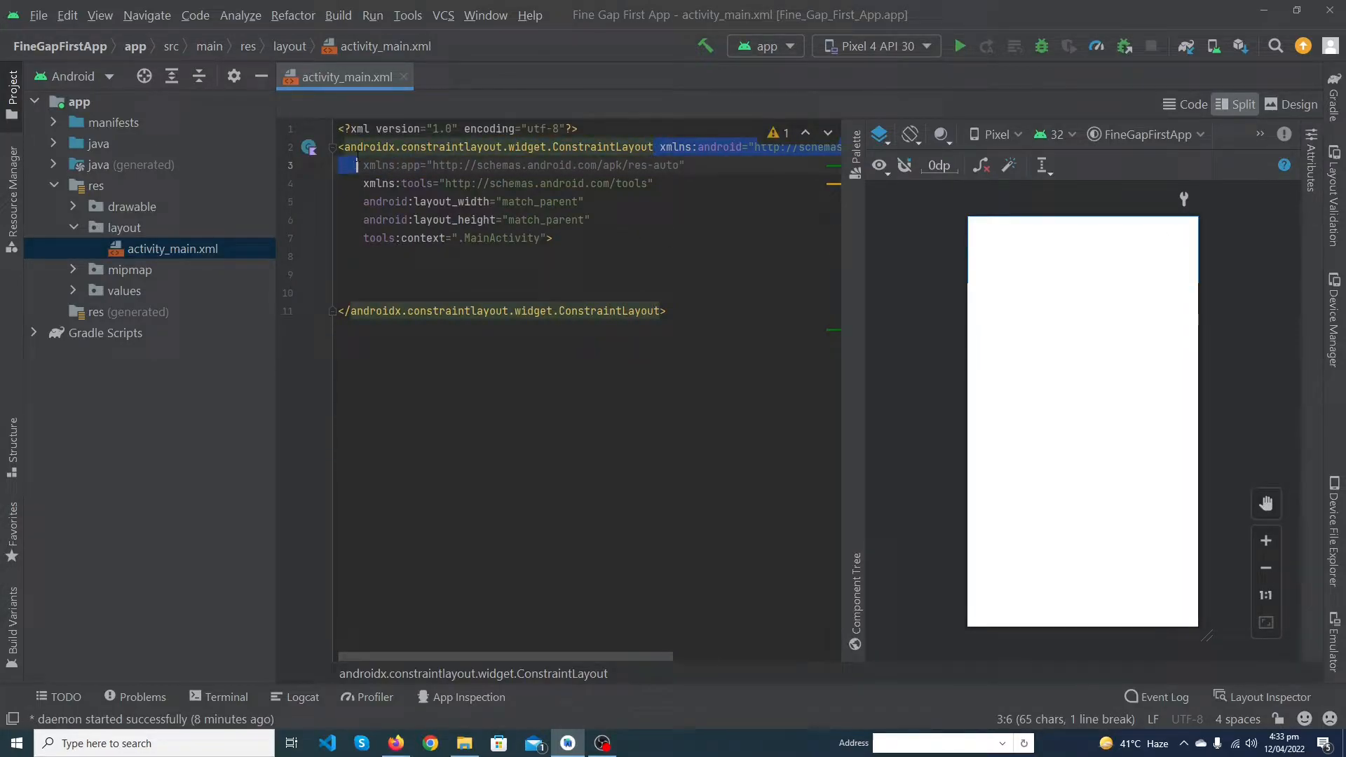
Replace the ConstraintLayout root with a LinearLayout using android:orientation="vertical"
text(Linear xmlns:android="http://schemas.android.com/apk/res/android)
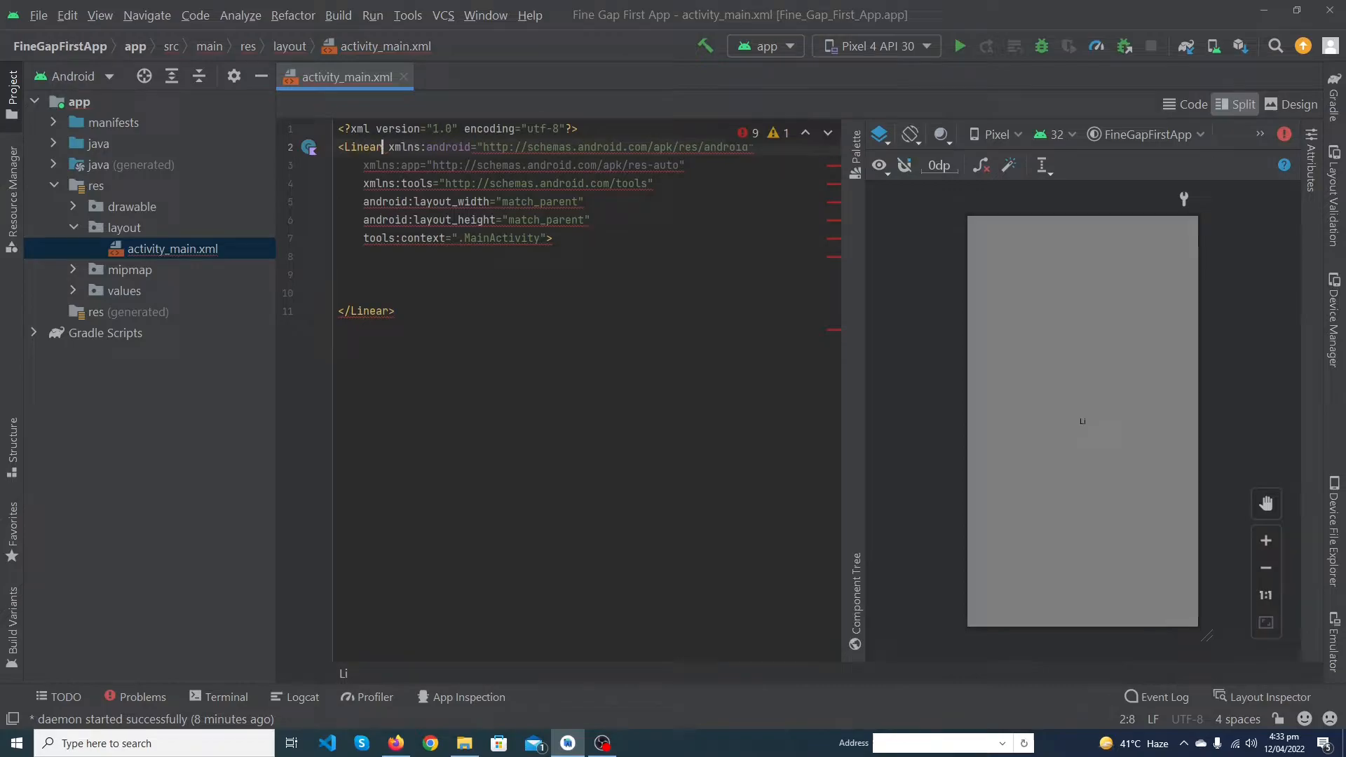
text(Layout)
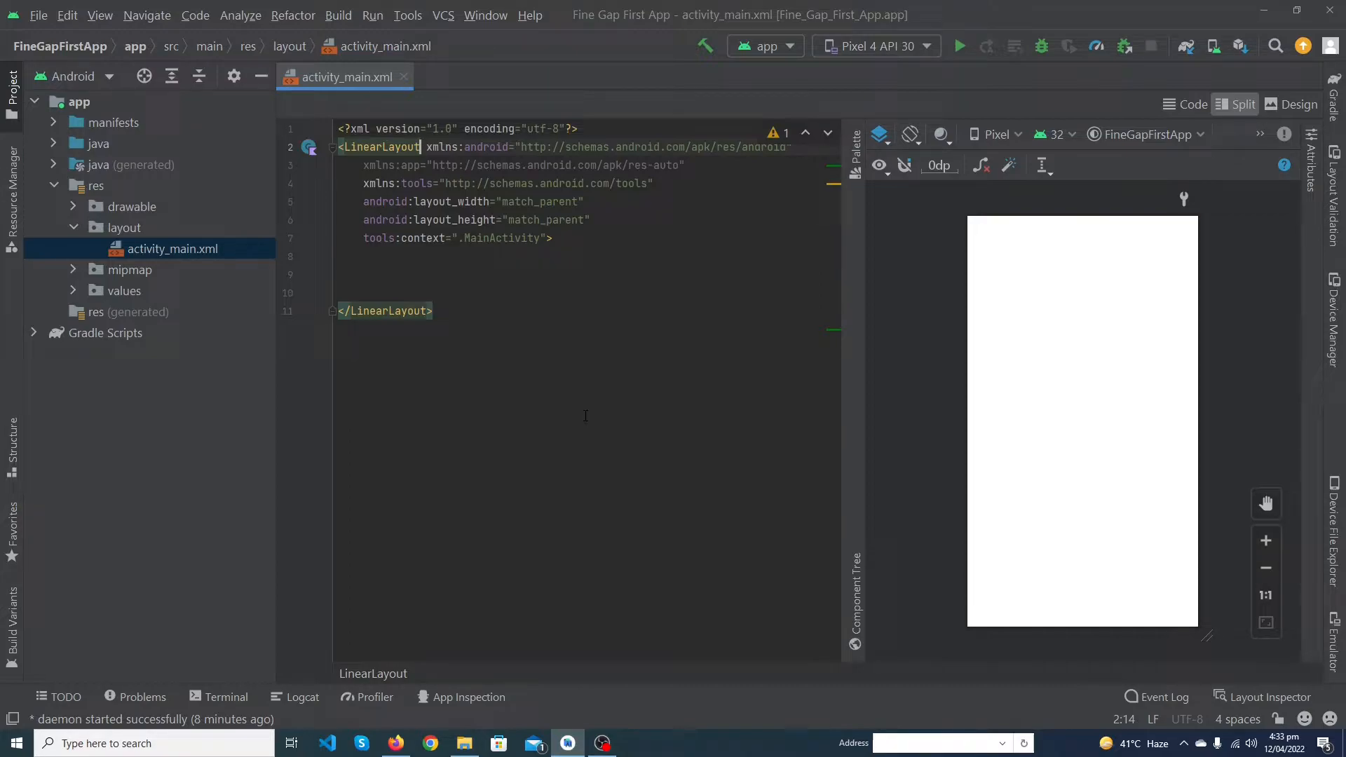
text(0)
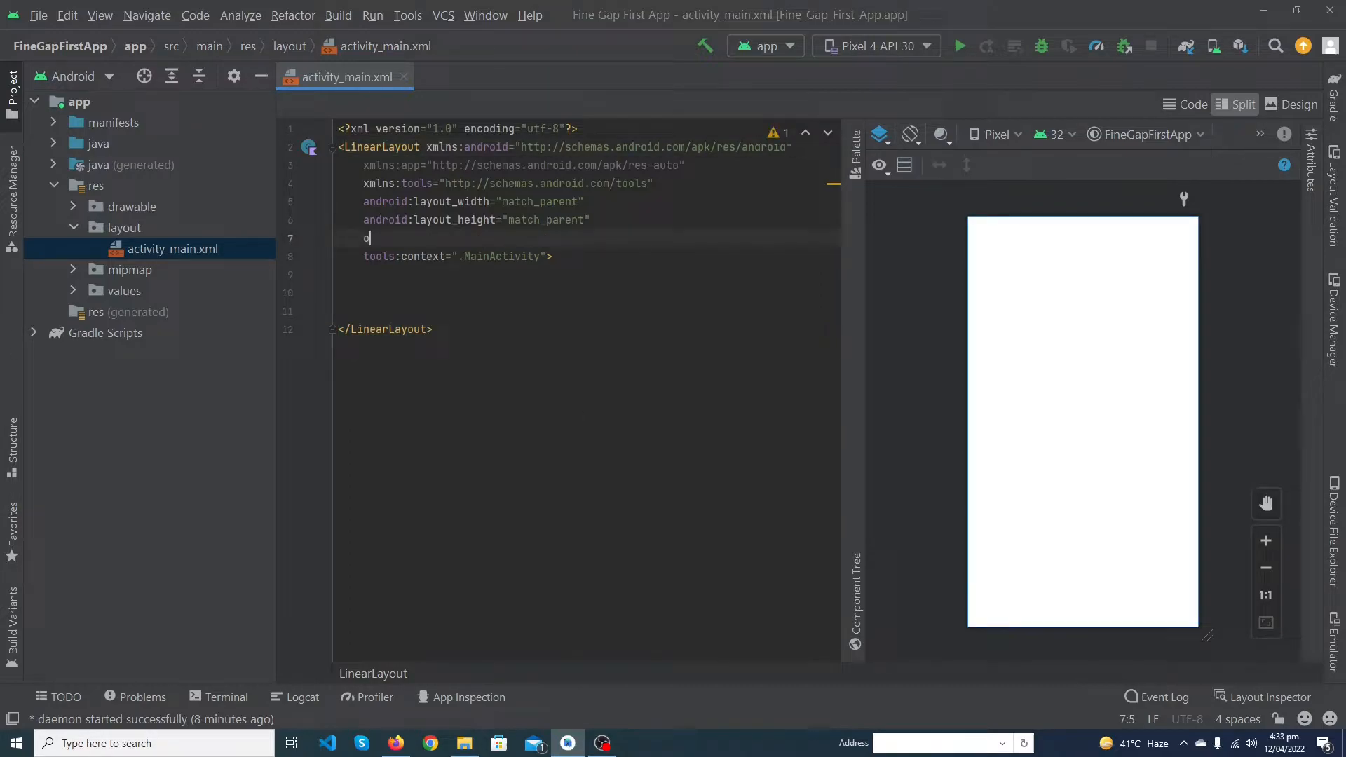
text(android:orientation="vertical")
text(android:layout_height="wrap_content)
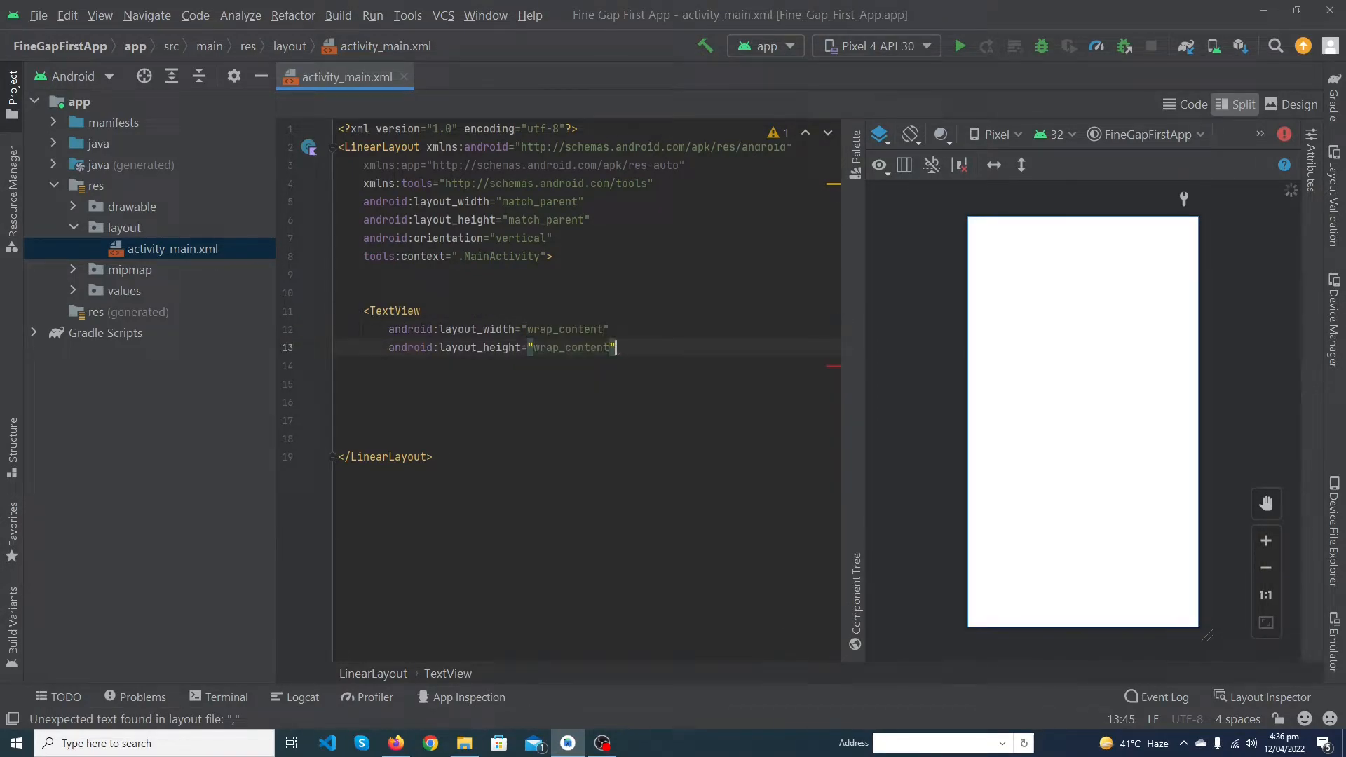
Write three wrap_content TextViews with android:text="Demo Text" in the LinearLayout
text(android:text="Demo Text" />)
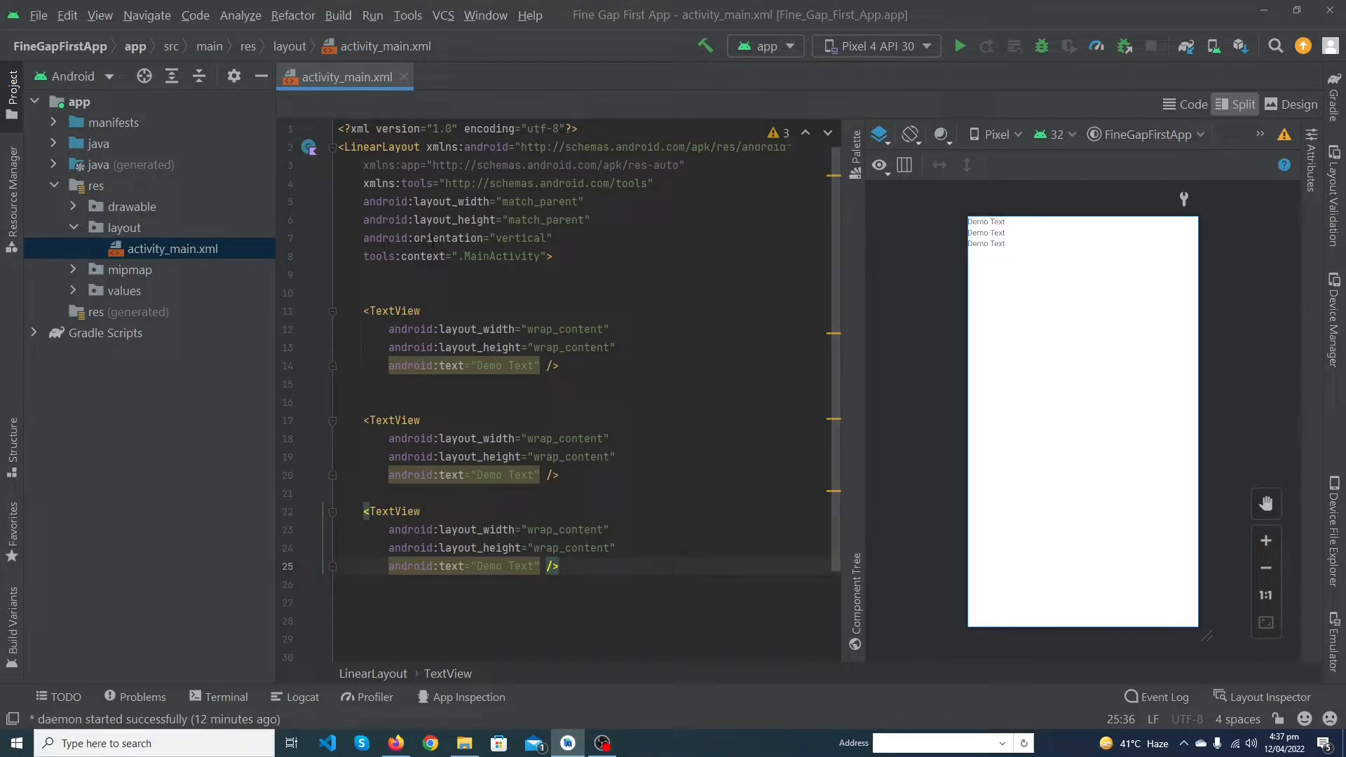
Set the root LinearLayout's android:orientation to "horizontal"
text(horizontal)
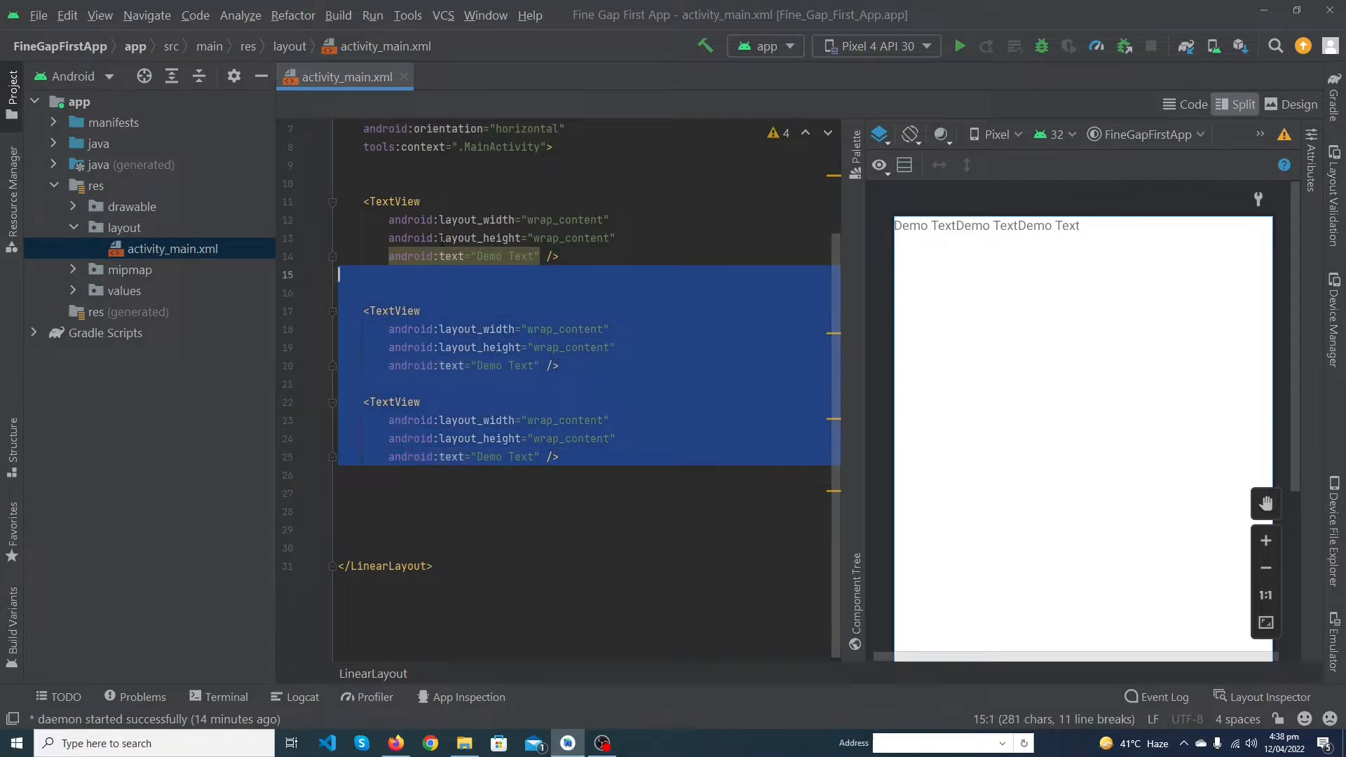
Delete the TextViews, add a match_parent horizontal LinearLayout, and set the root vertical
key(Delete)
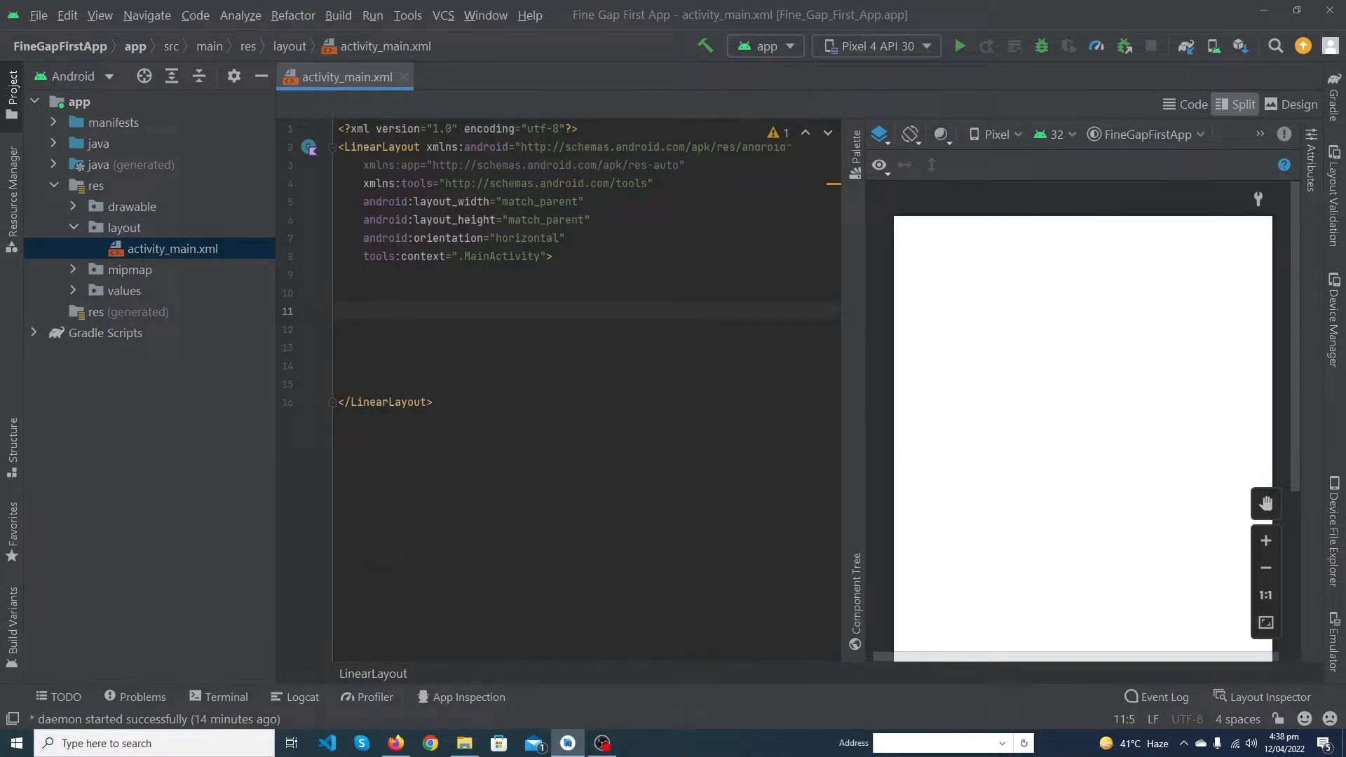
text(android:layout_width=")
click(587, 347)
text(android:layout_height=")
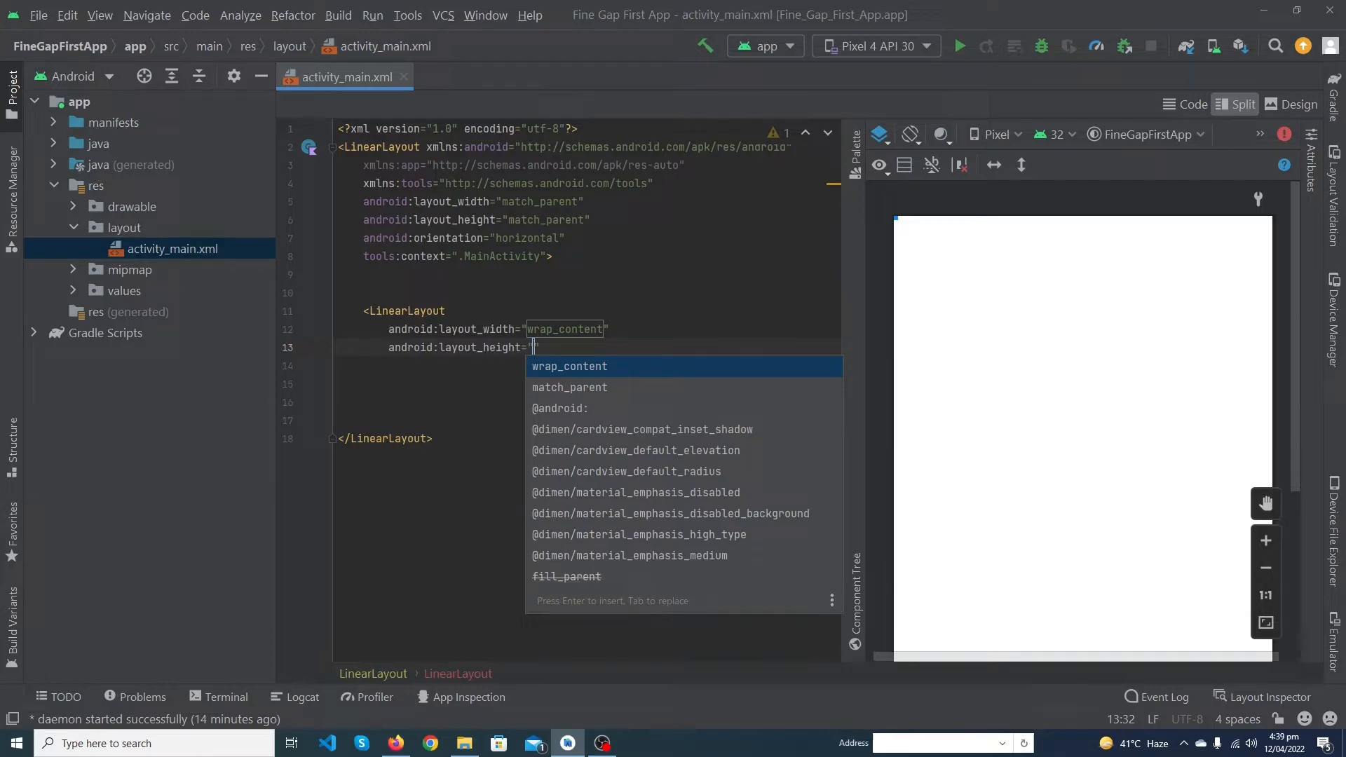
text(wr)
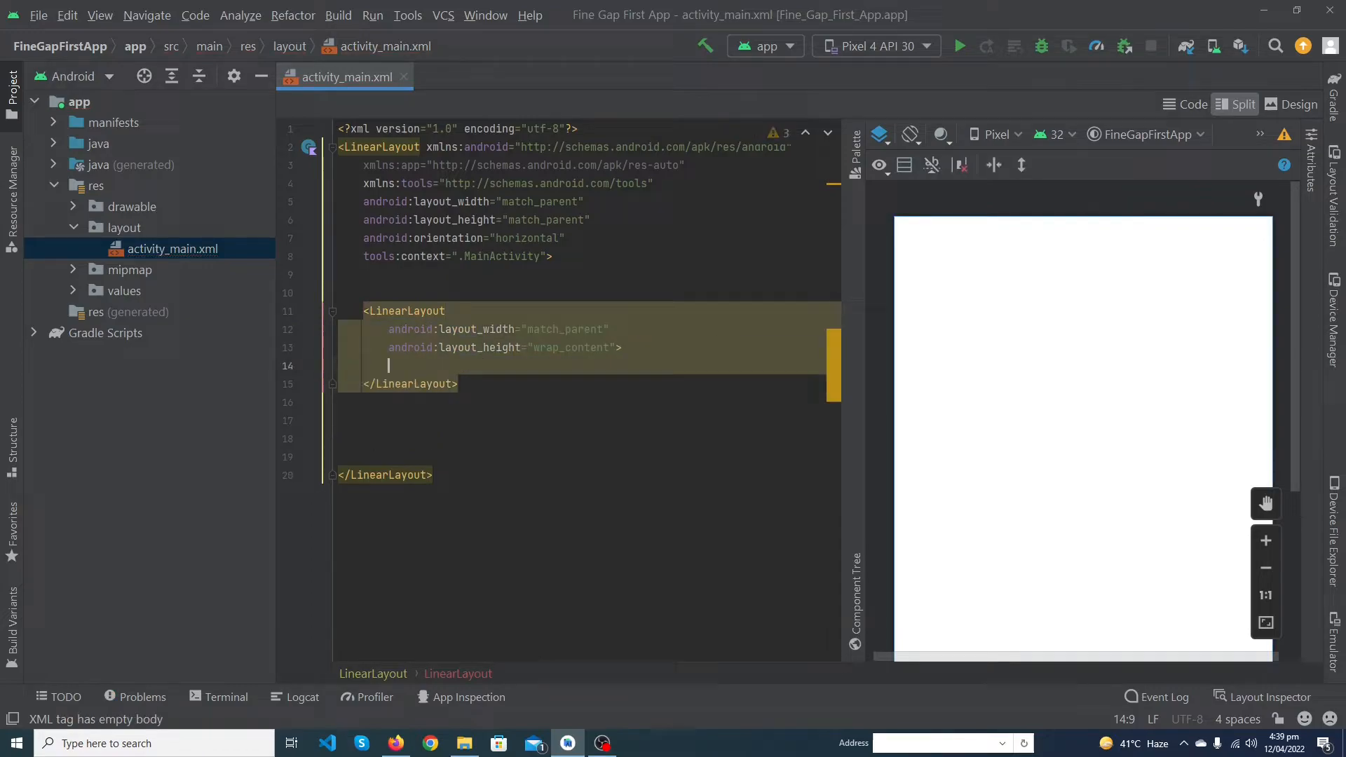
key(enter)
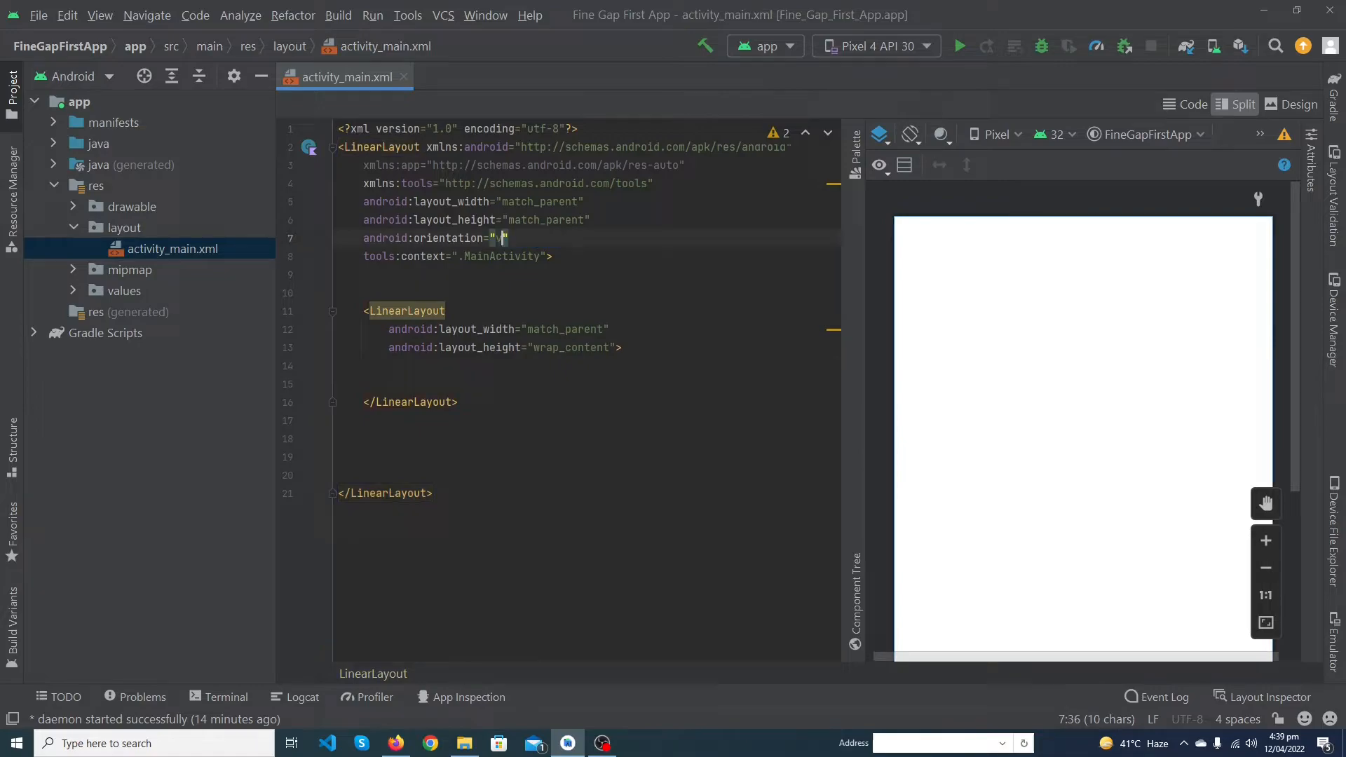
text(vertical)
text(android:orientation="horizontal">)
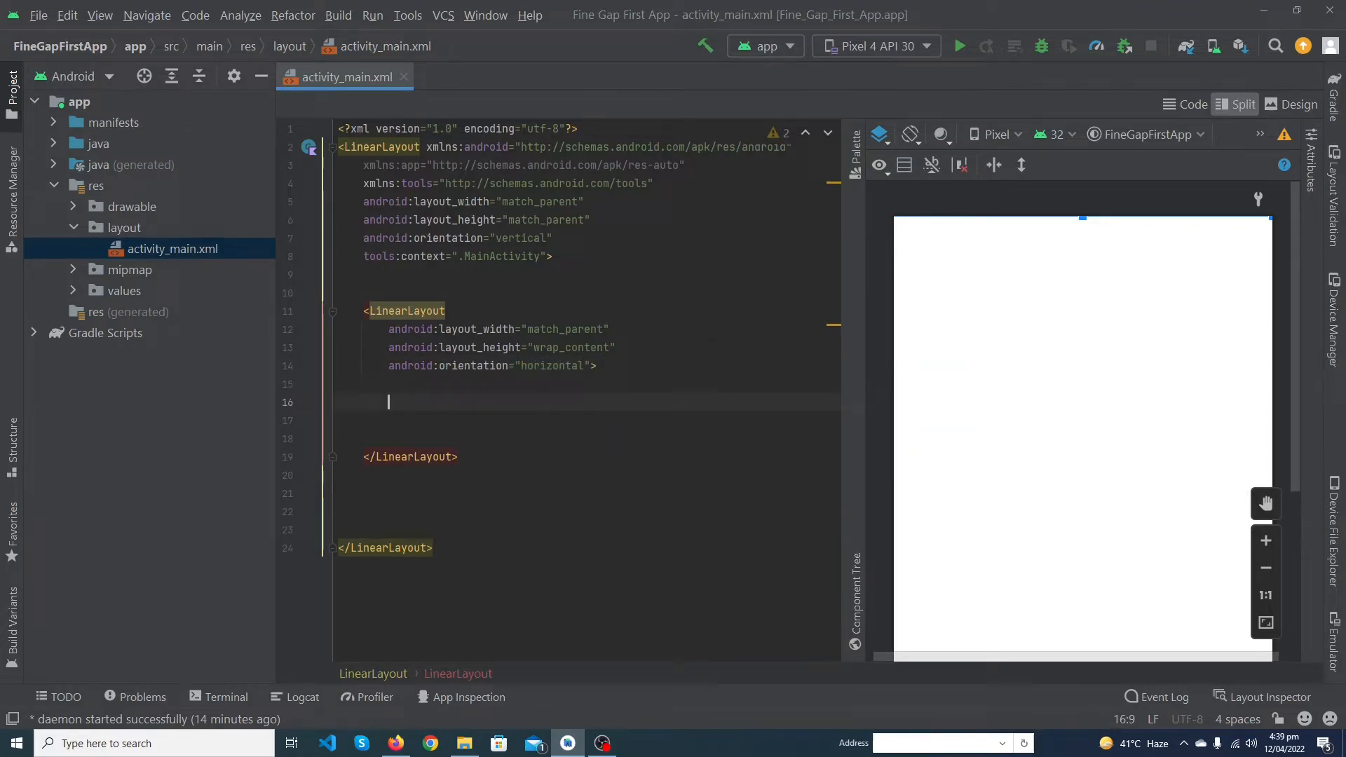
Write two EditText elements with wrap_content width and 50dp height in the nested LinearLayout
text(<Eit)
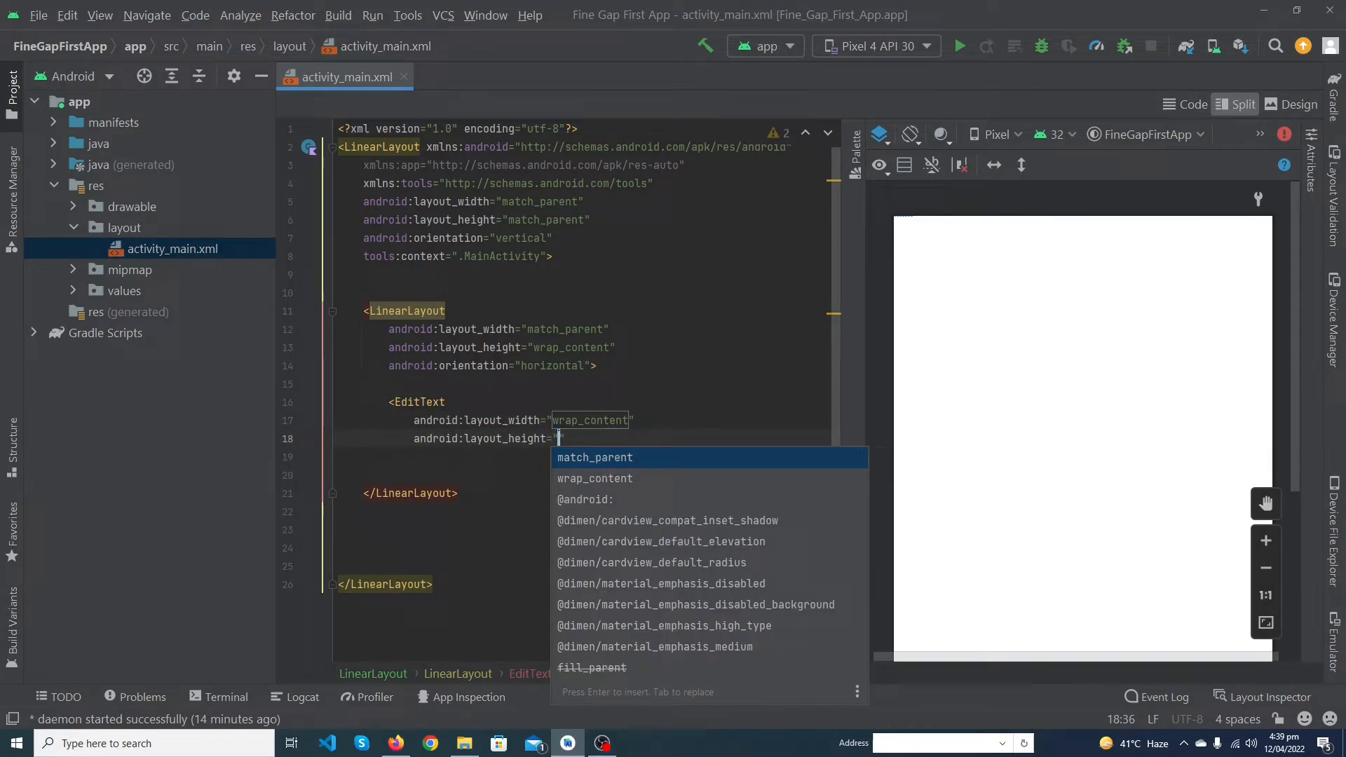
text(50dp)
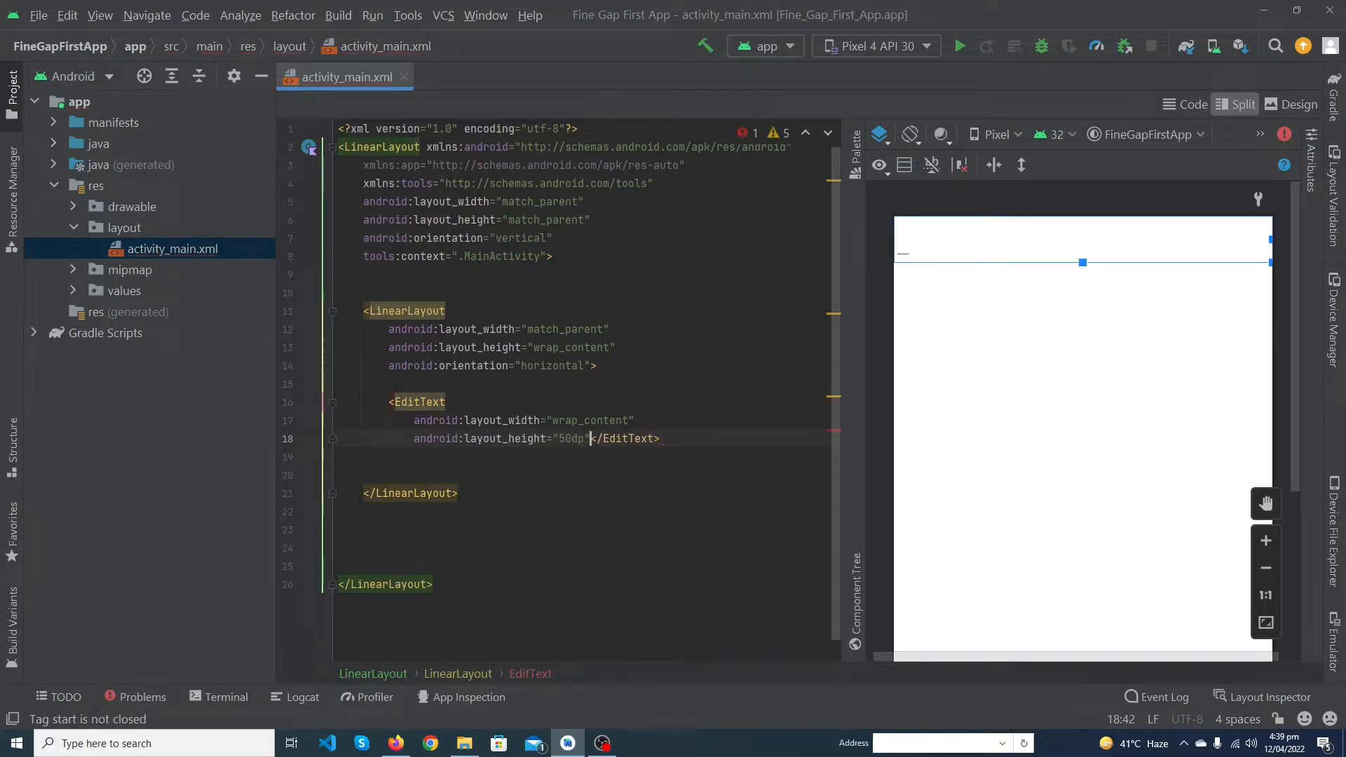
key(BackSpace)
text(/>)
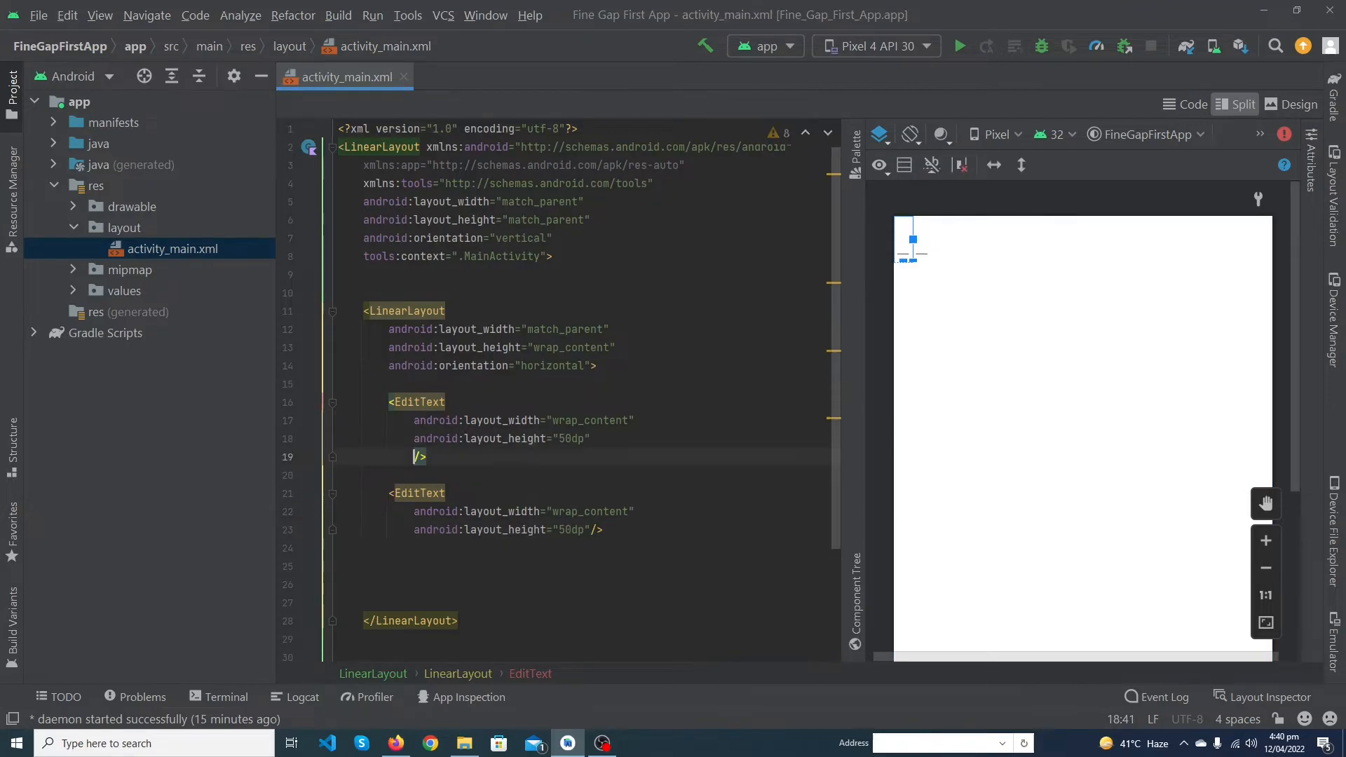
Add android:layout_weight="1" to both EditText elements
text(layout_weight="1"/>)
text(android:layout_weight="1")
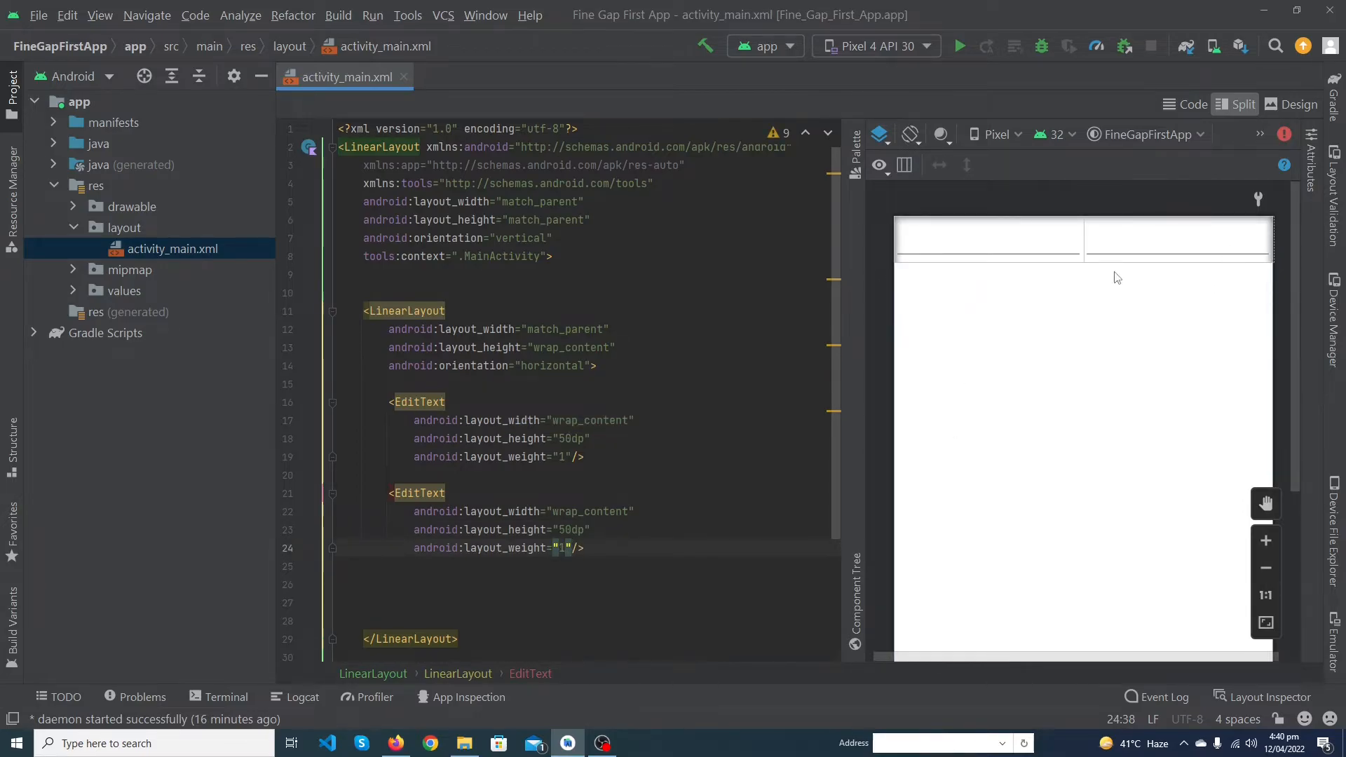
mouse_move(966, 266)
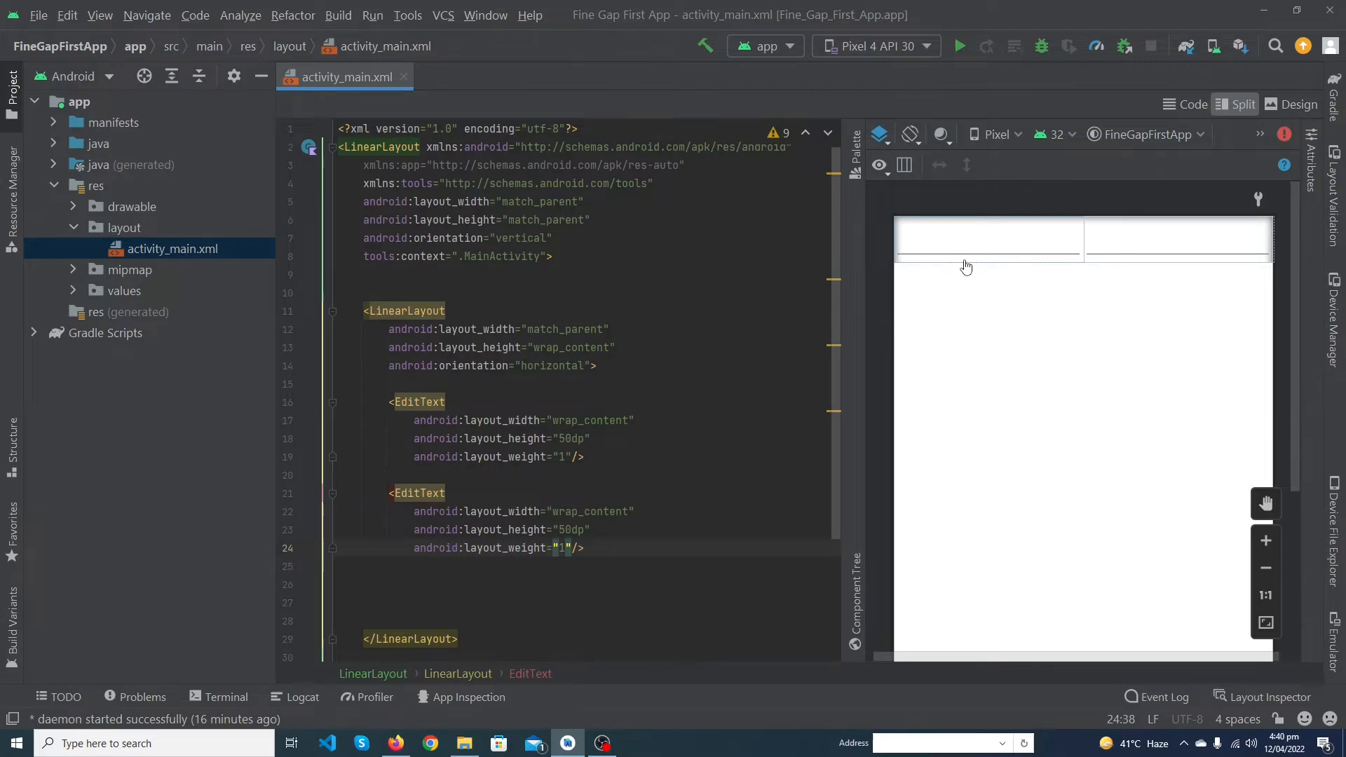
mouse_move(1196, 262)
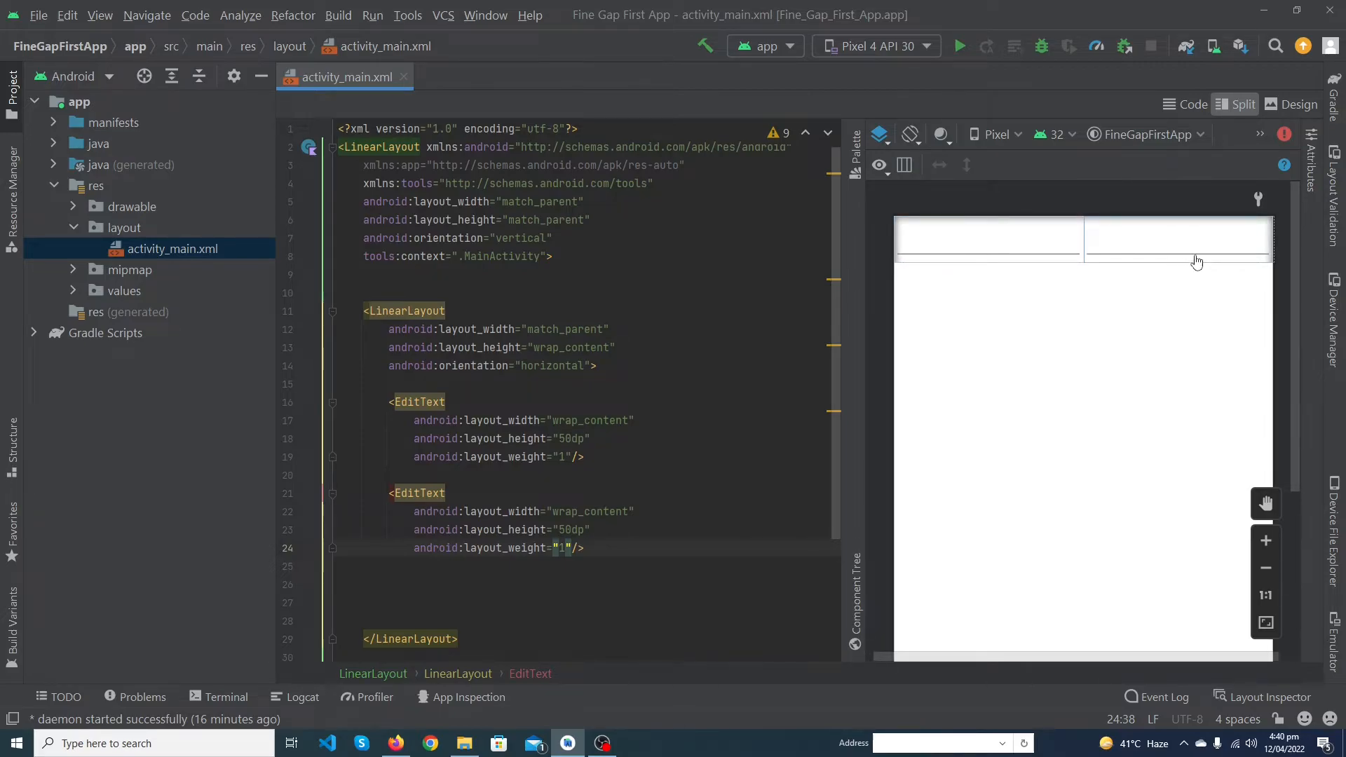
mouse_move(967, 259)
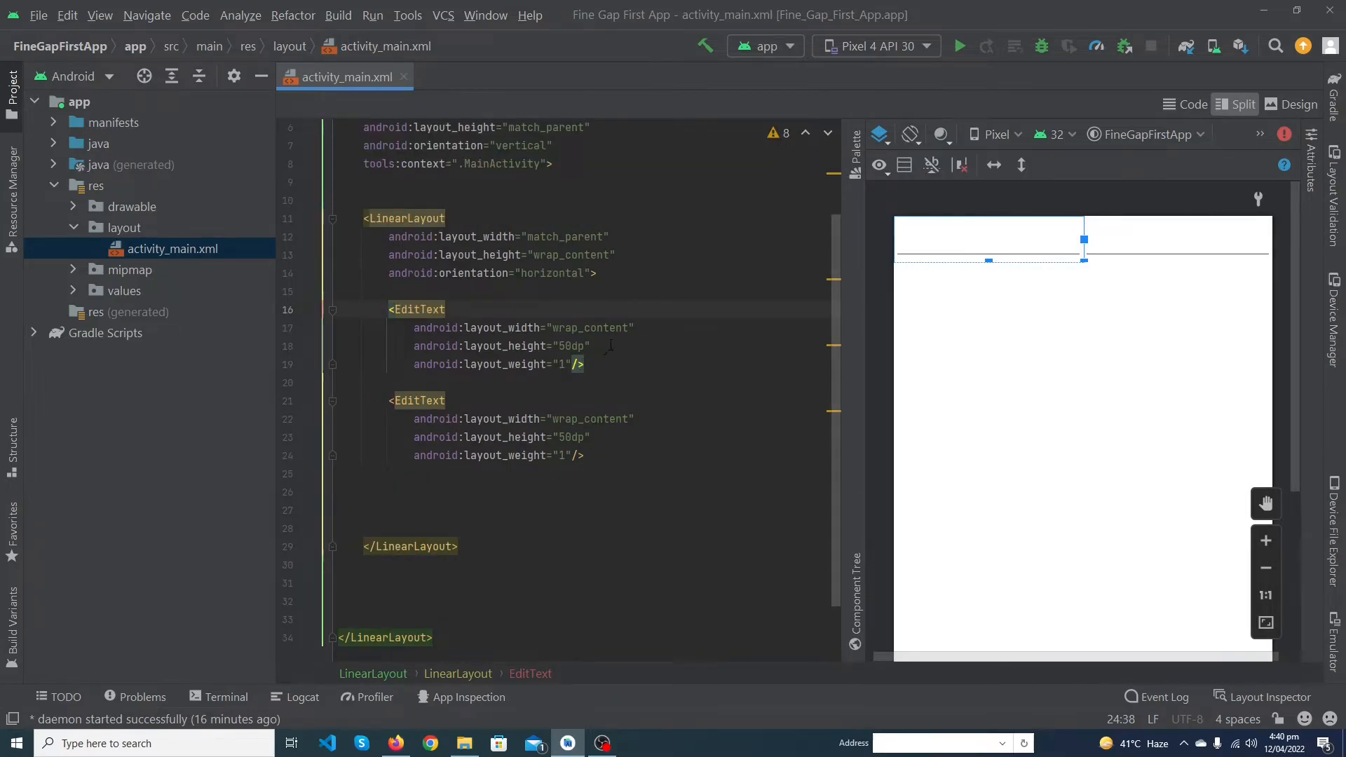
Give the EditTexts hints "First Name" and "Last Name", adding a layout_marginTop attribute
text(android:text="First Name)
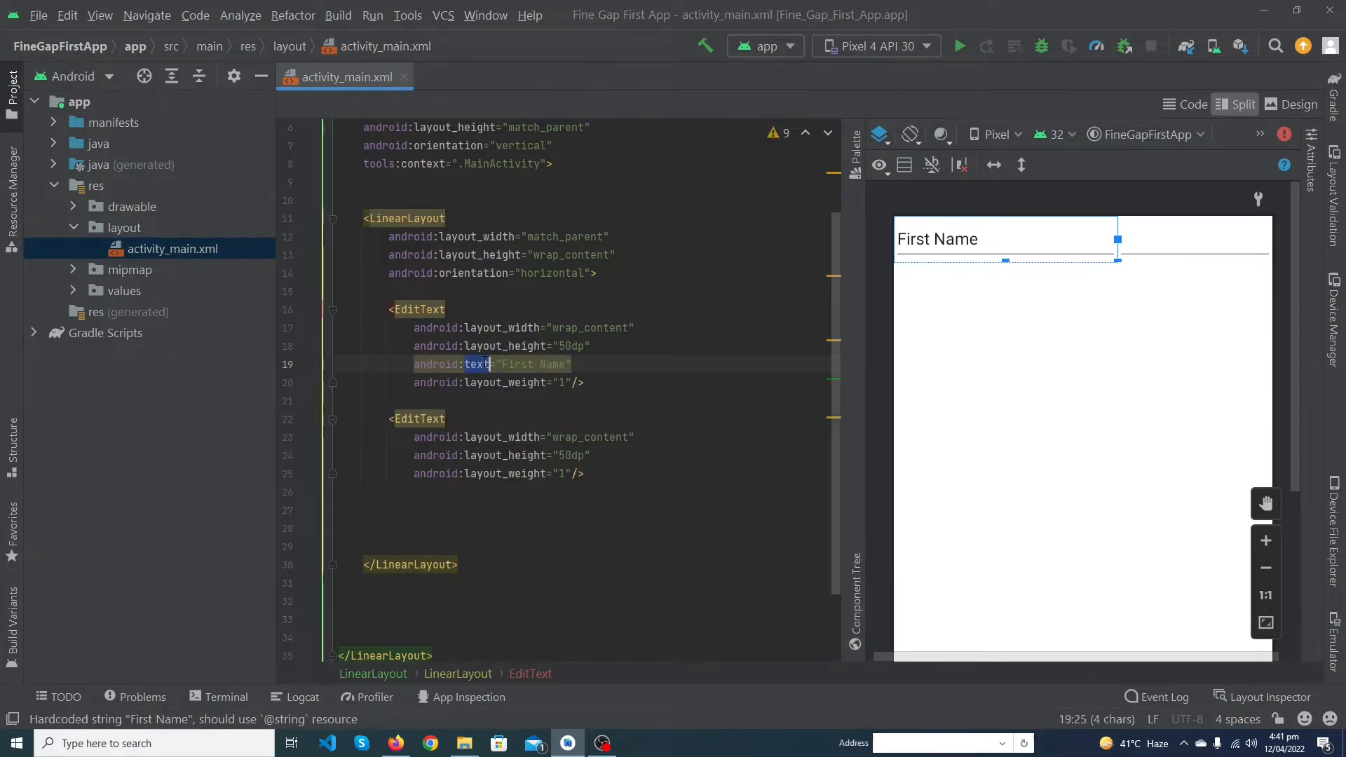
text(hint)
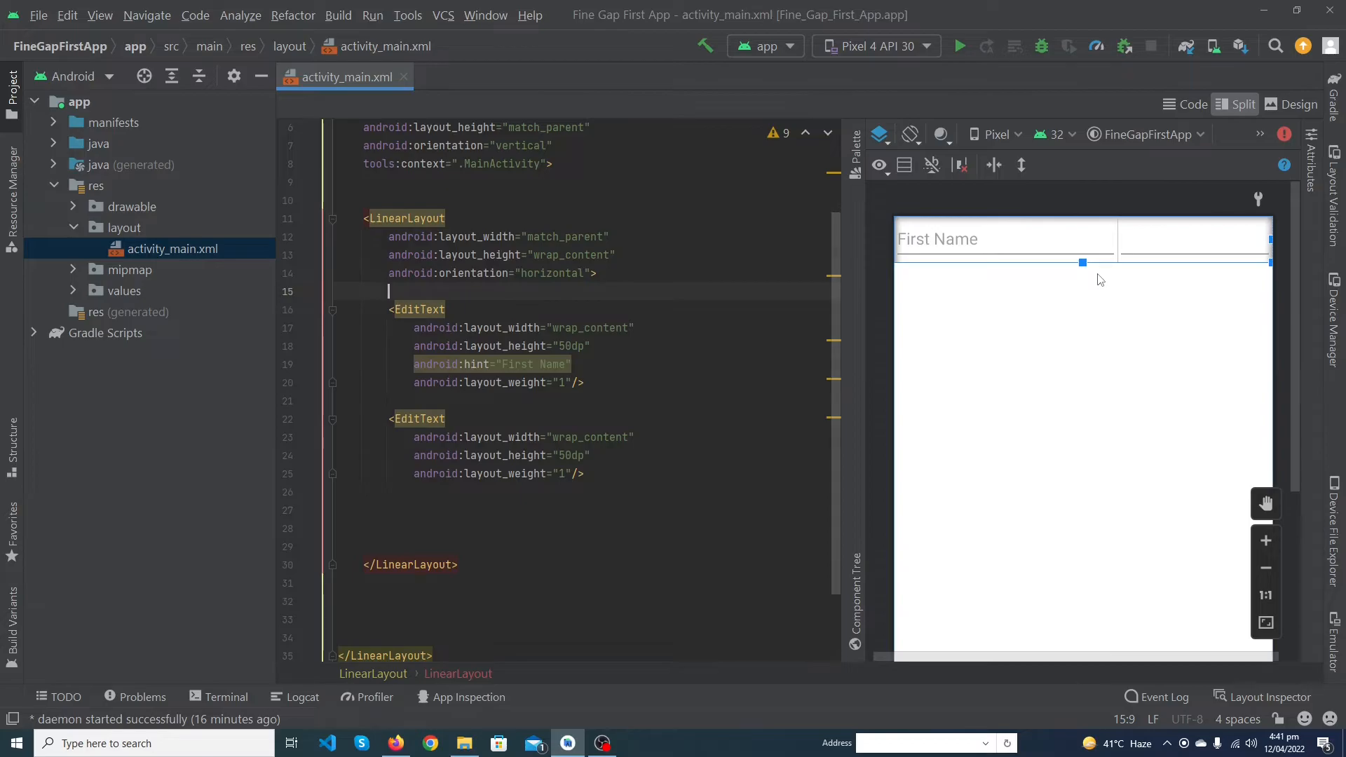
click(1265, 567)
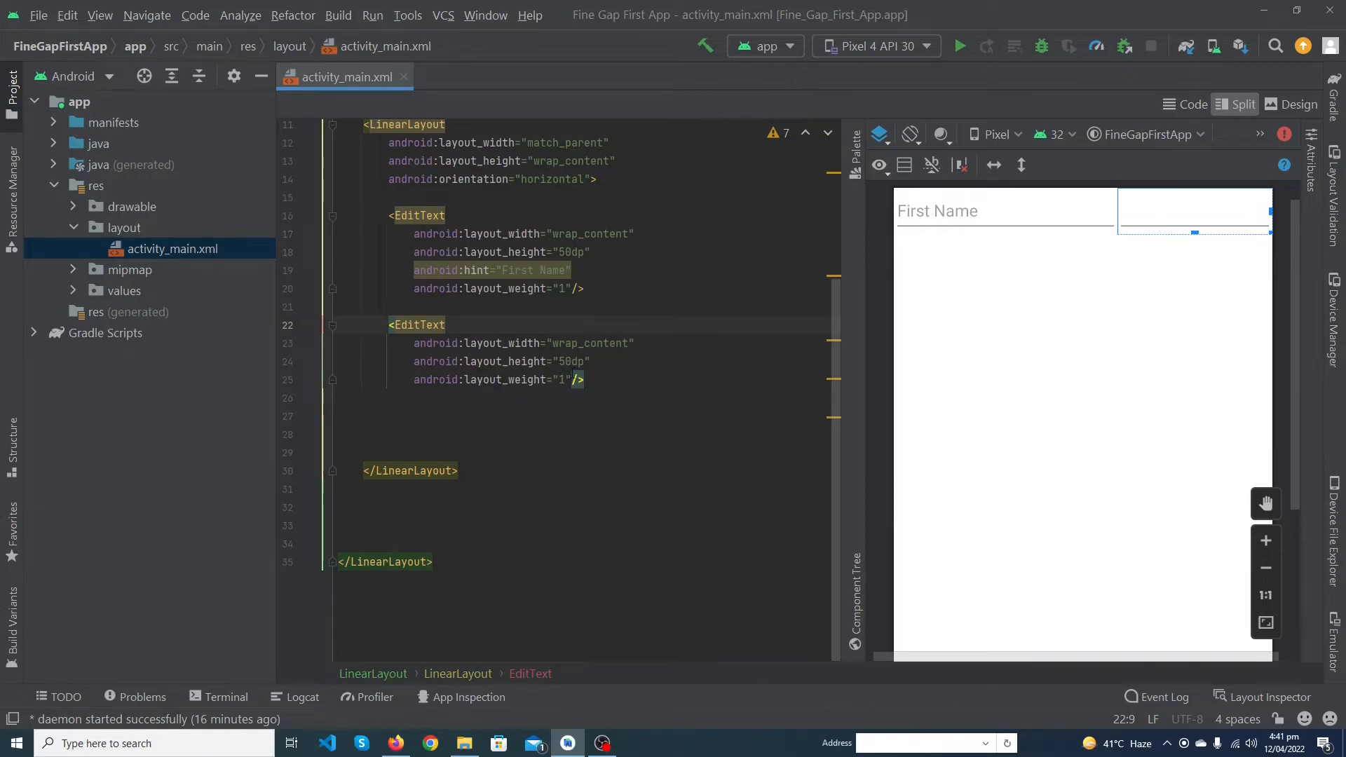
text(android:layout_marginTop=")
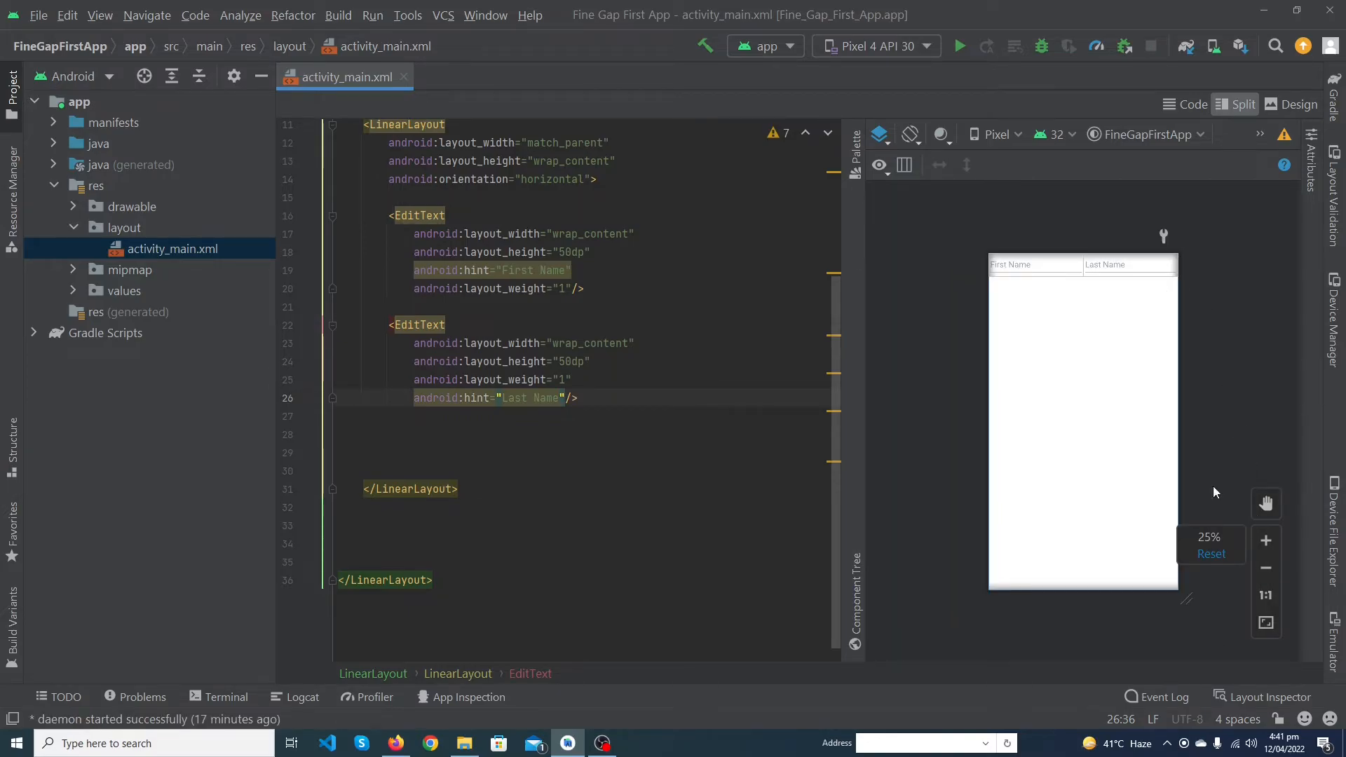
click(1264, 540)
text(android:hint="Email)
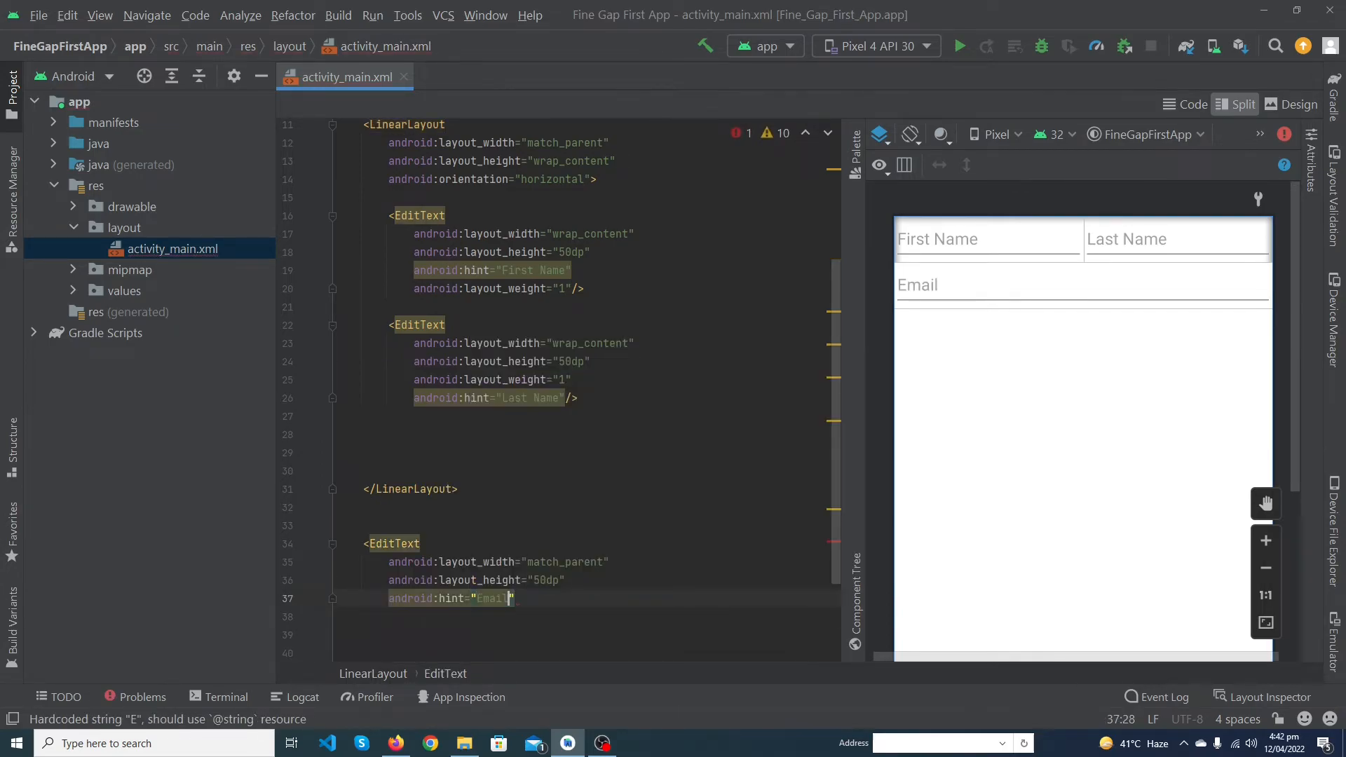
Add a match_parent, 50dp EditText with android:hint="Email.." below the name row
text(..)
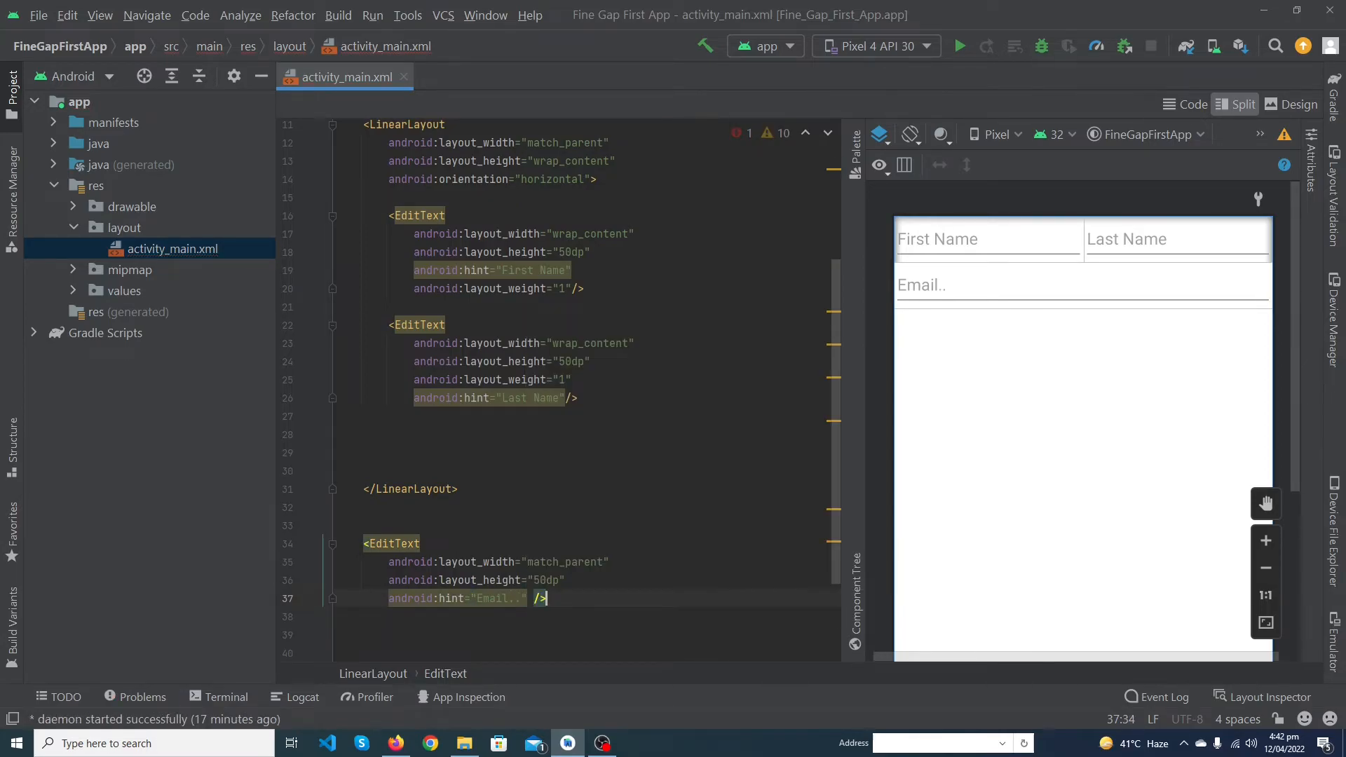
text(<Button)
text(android:text="Submit"/>)
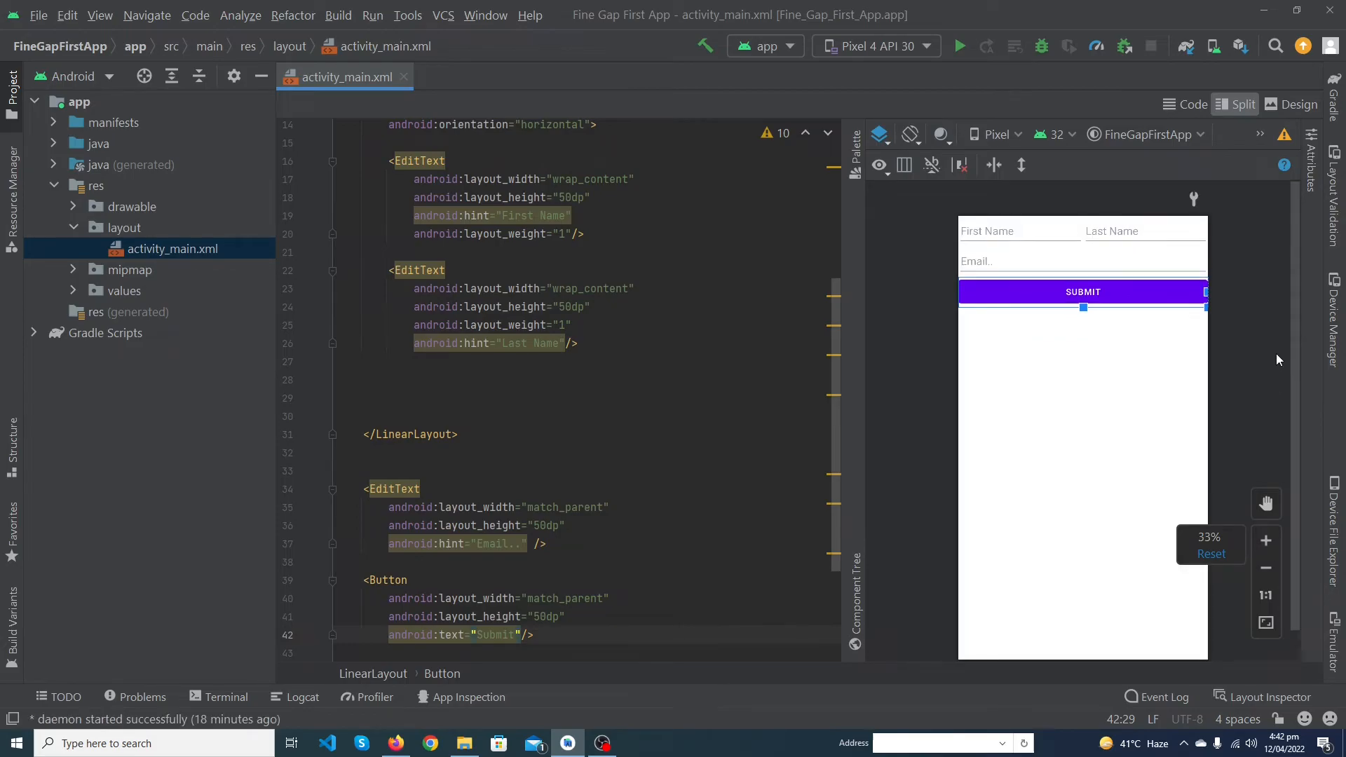
Add a match_parent, 50dp Button with android:text="Submit" below the Email field
click(515, 635)
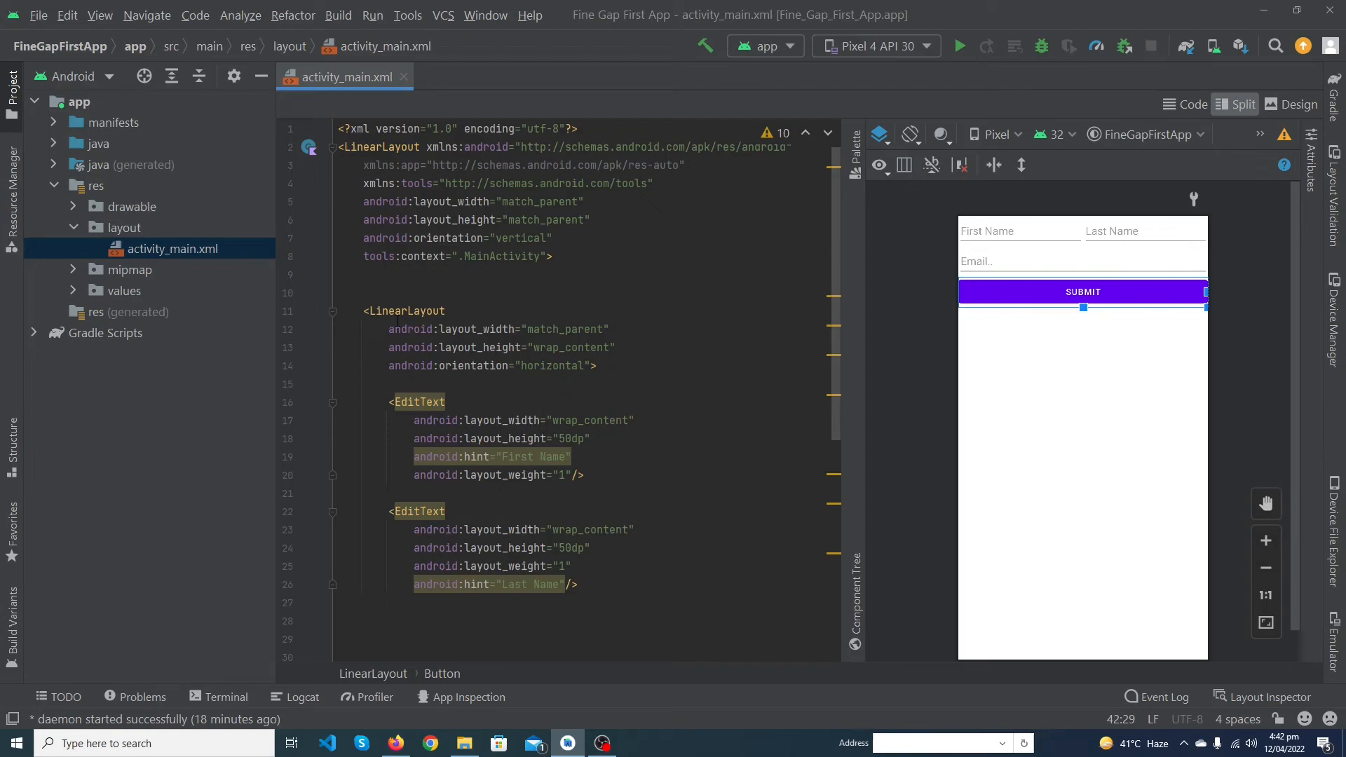
mouse_move(833, 271)
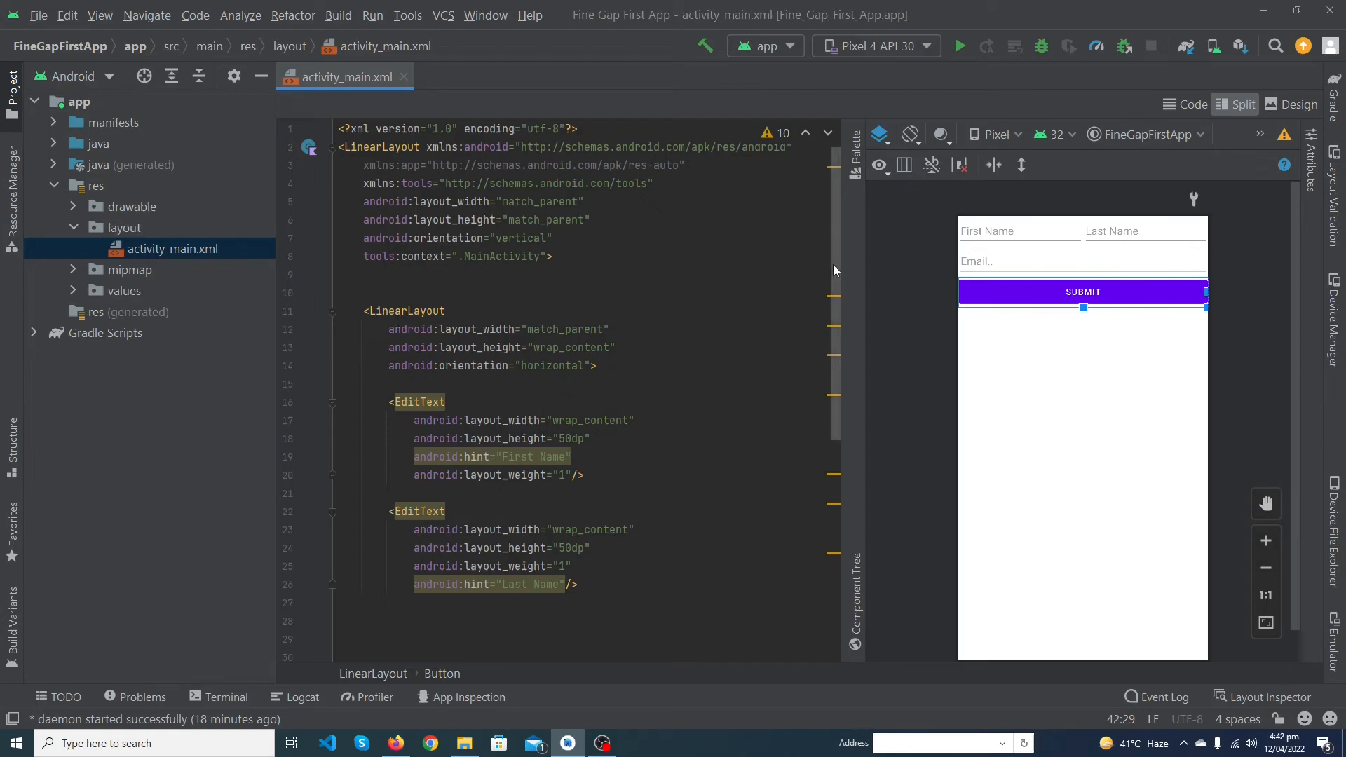
mouse_move(871, 288)
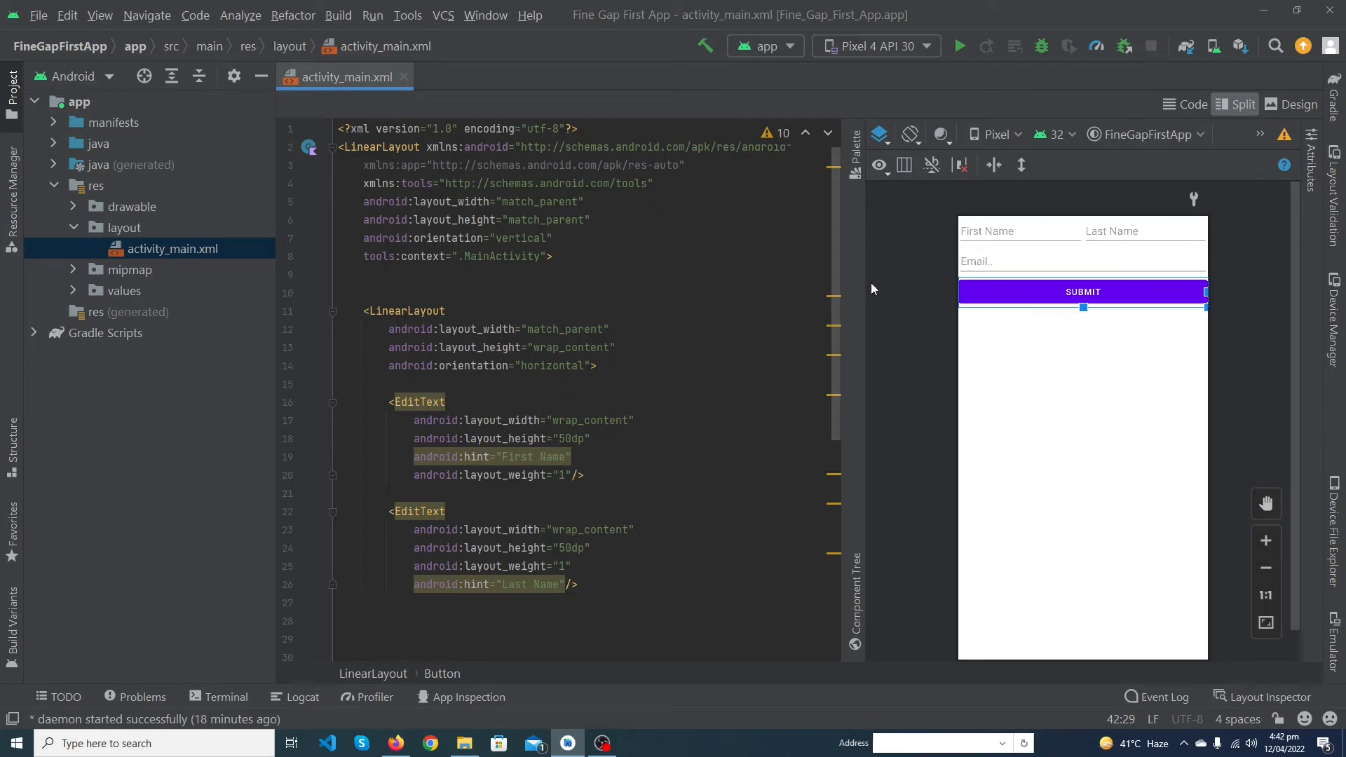